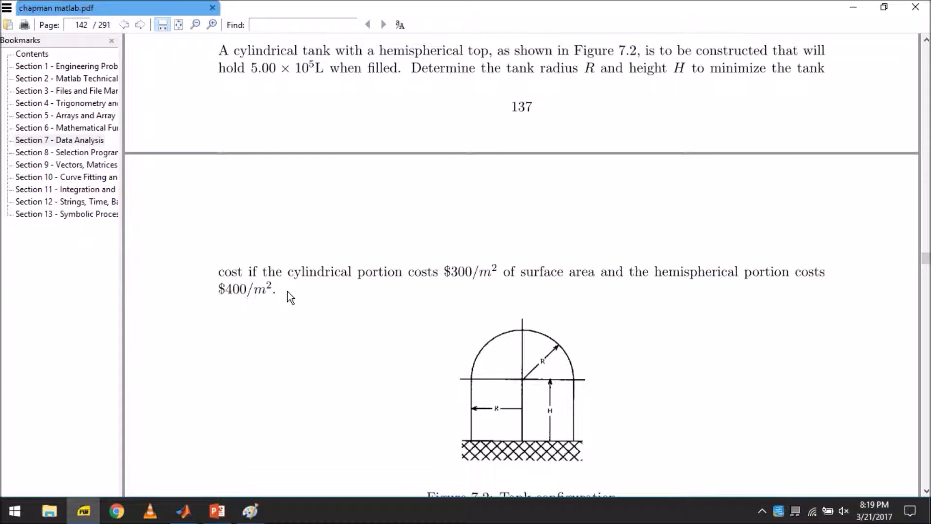
mouse_move(429, 420)
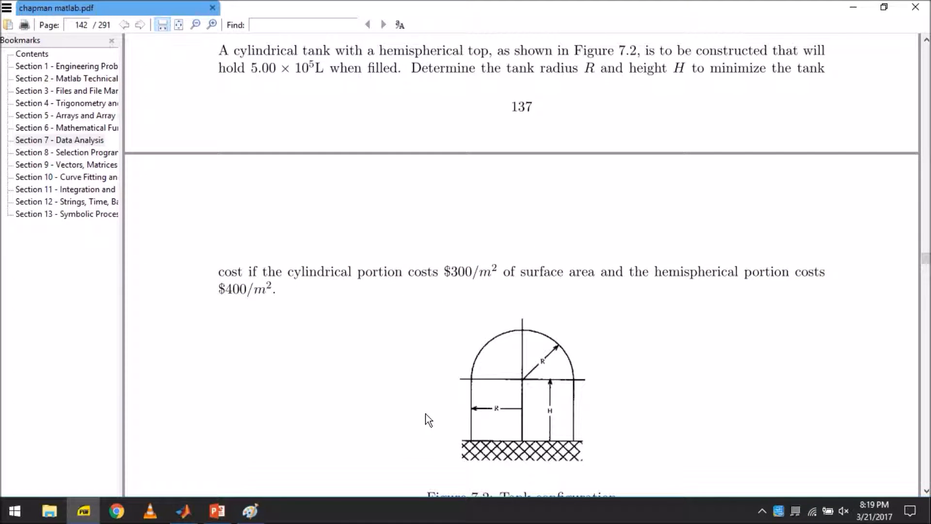
mouse_move(500, 394)
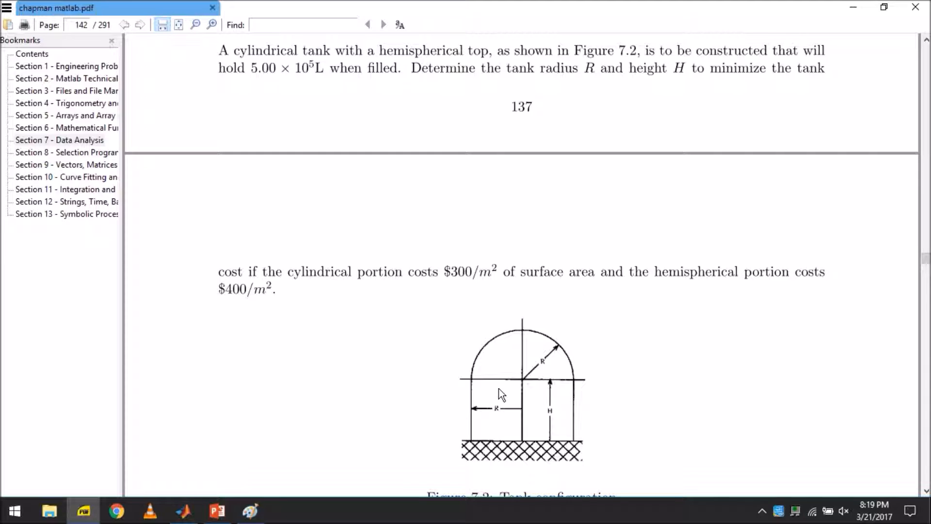
mouse_move(490, 364)
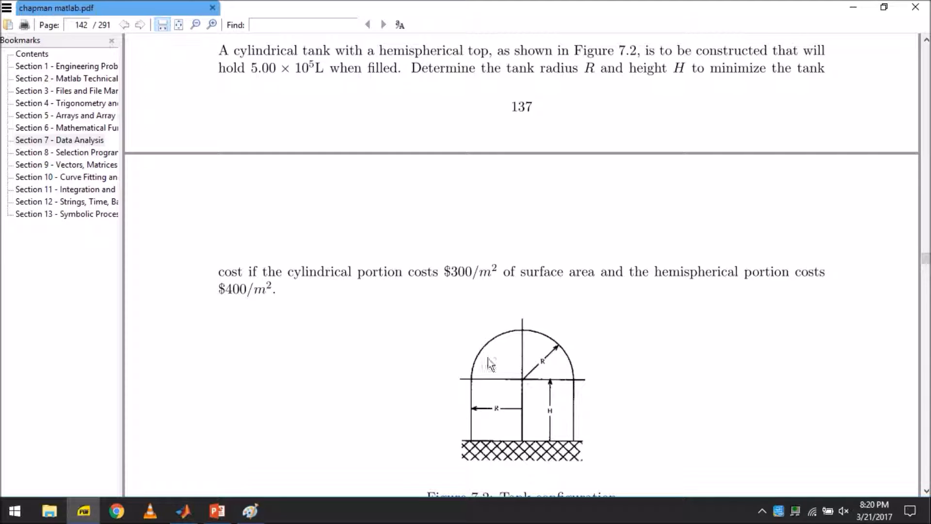
mouse_move(486, 431)
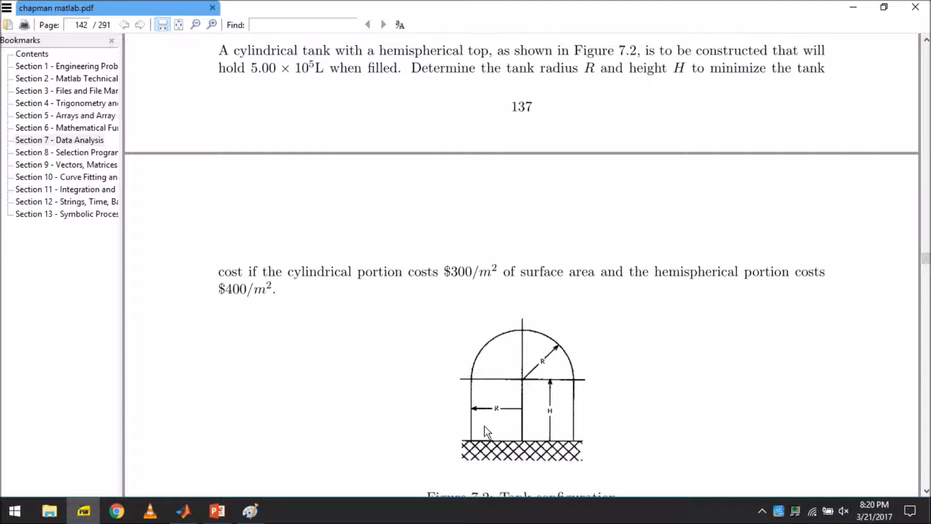
mouse_move(563, 411)
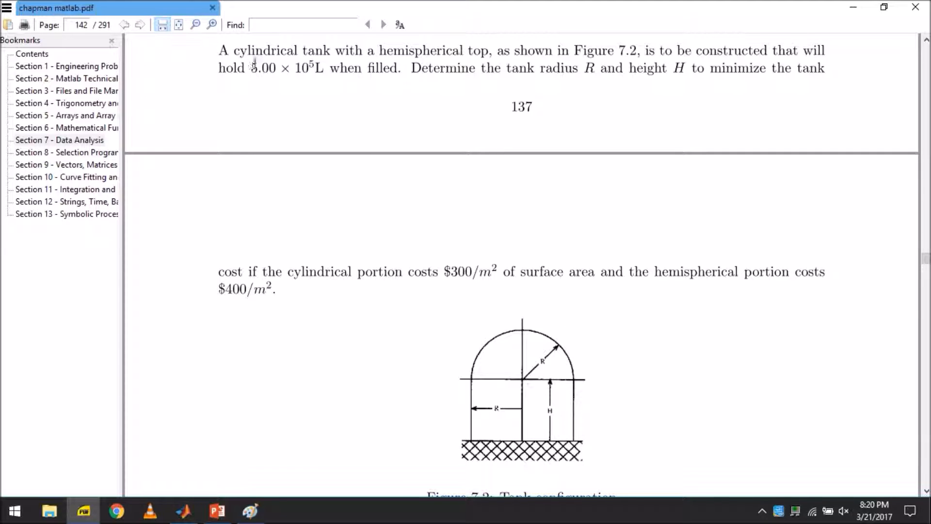
- Highlight the $300/m² cylindrical portion cost and the Figure 7.2 caption
drag(251, 68, 302, 68)
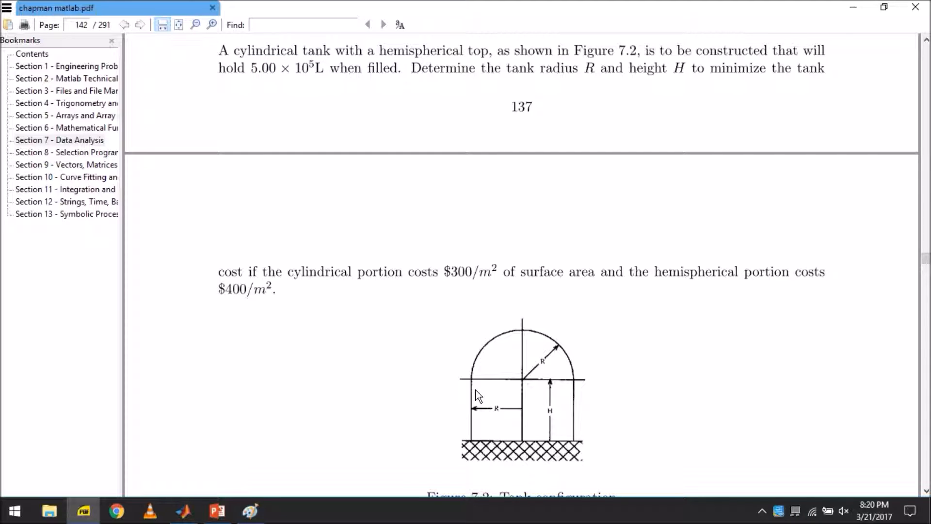
mouse_move(547, 370)
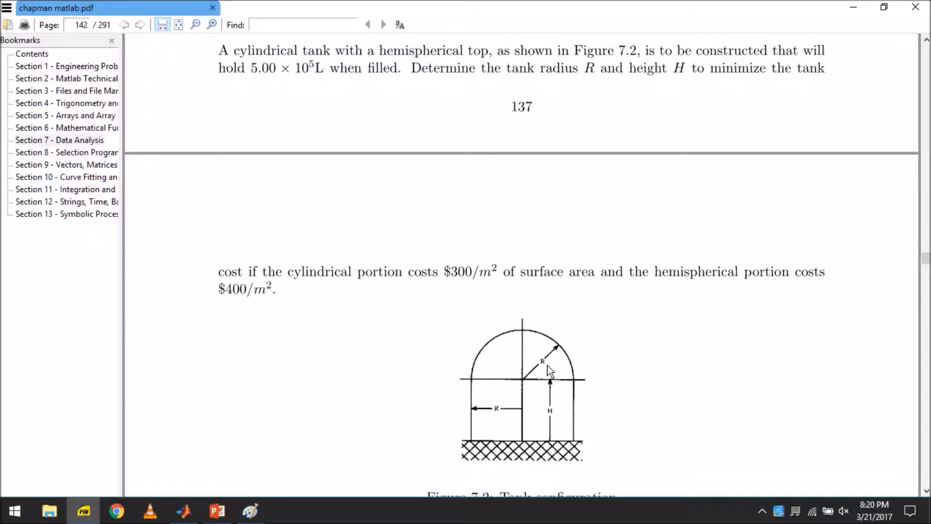
mouse_move(593, 356)
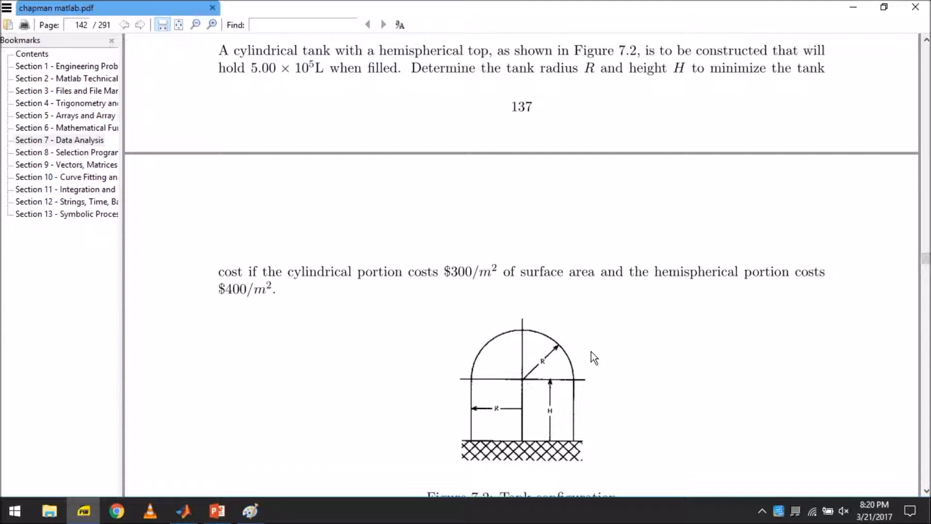
mouse_move(552, 389)
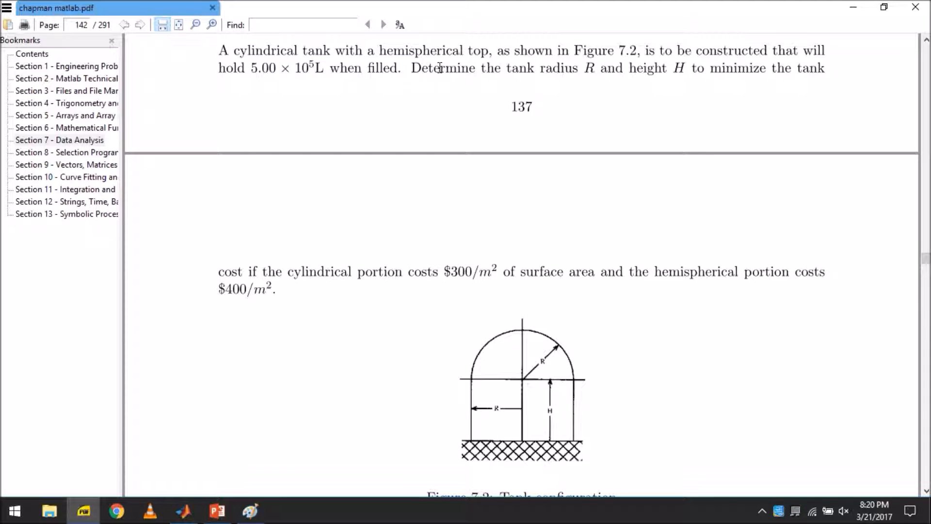
mouse_move(271, 291)
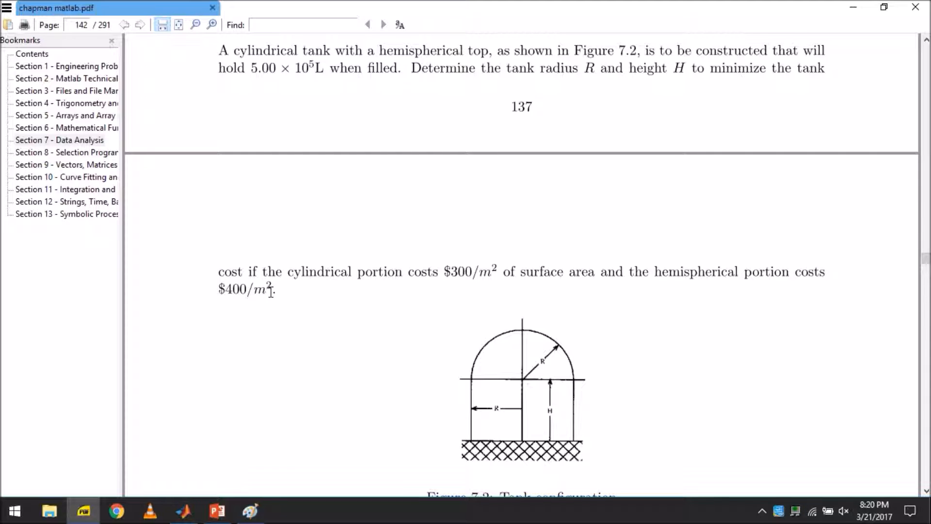
mouse_move(624, 102)
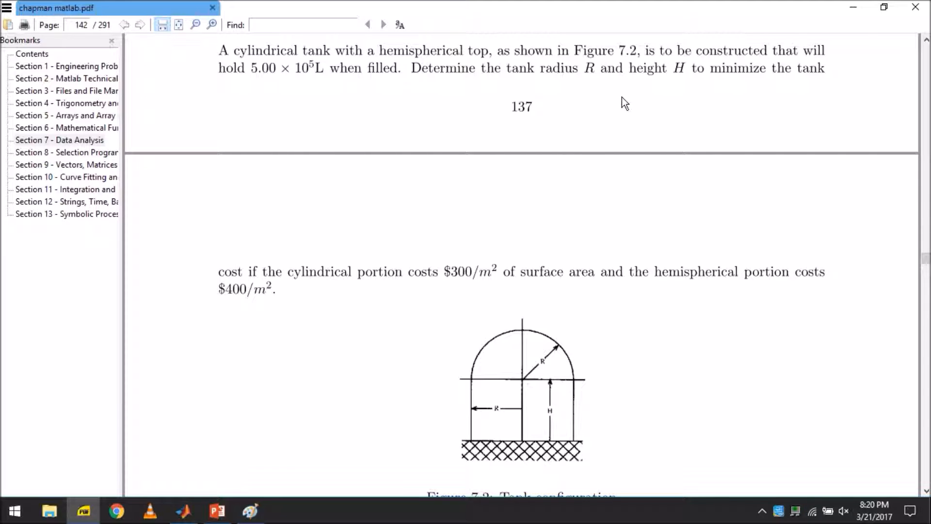
mouse_move(654, 165)
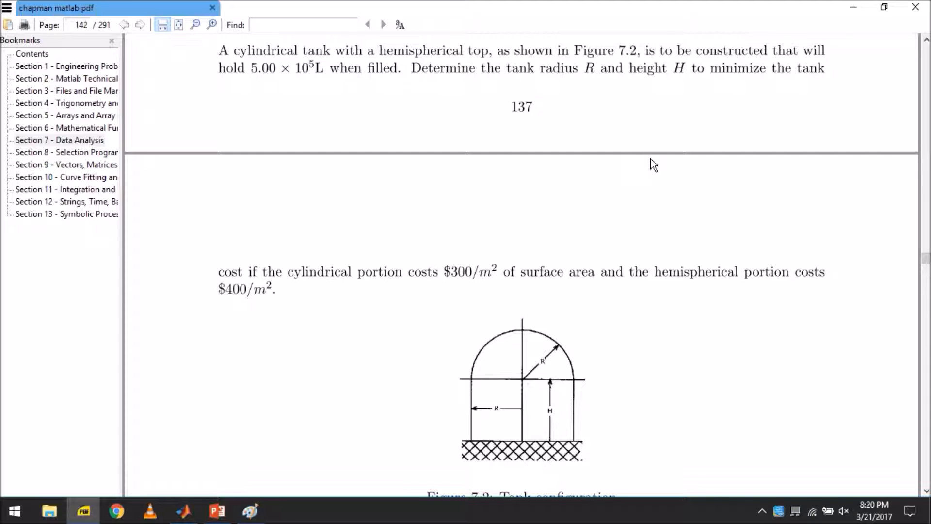
mouse_move(592, 212)
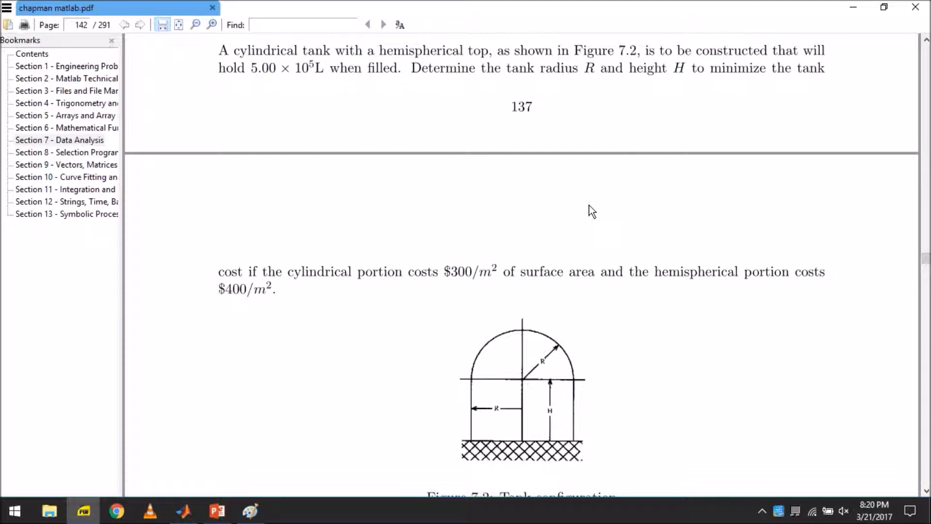
mouse_move(435, 247)
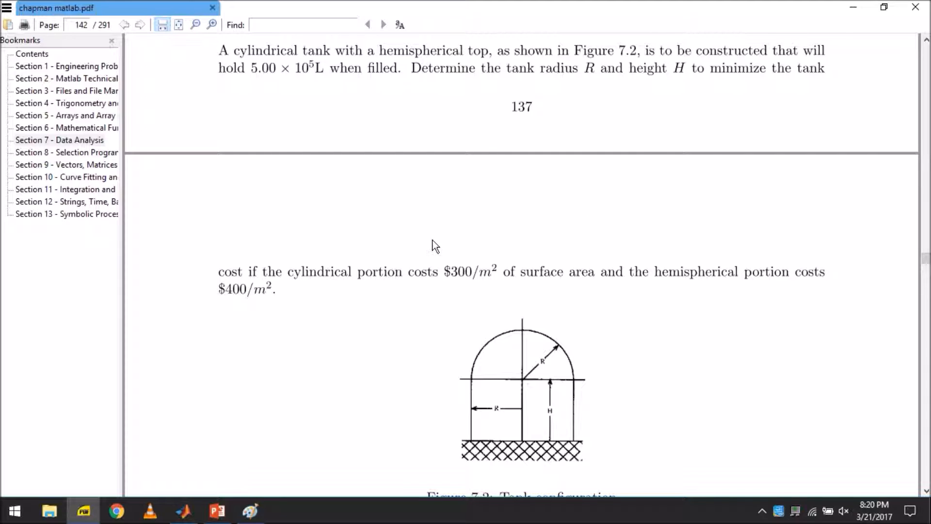
mouse_move(386, 266)
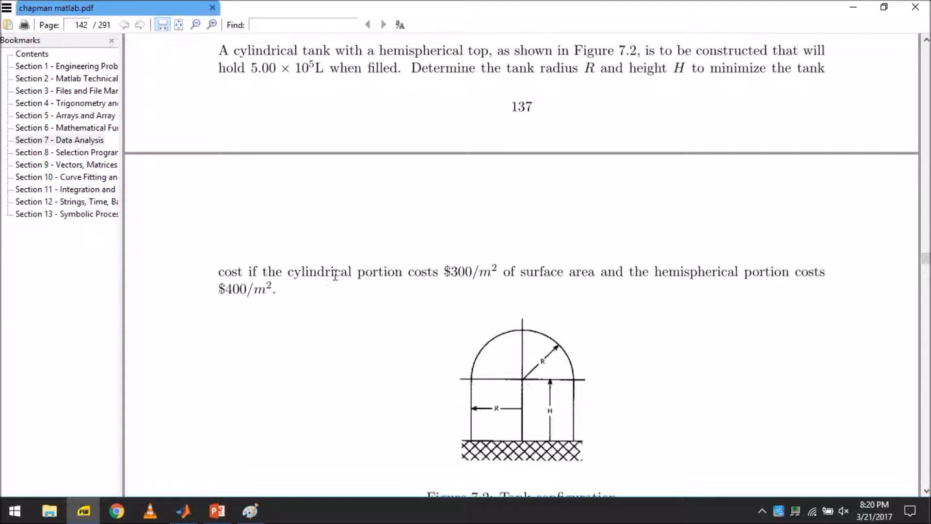
mouse_move(320, 313)
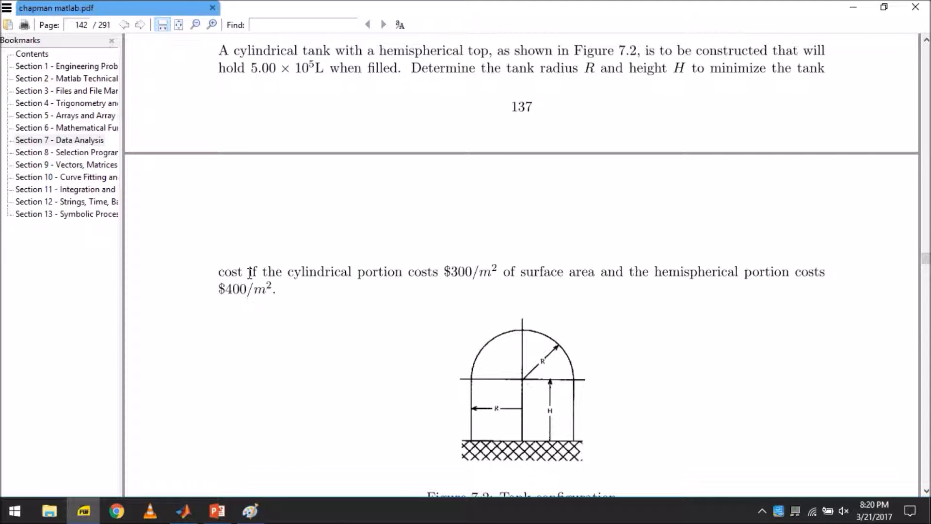
drag(248, 272, 497, 272)
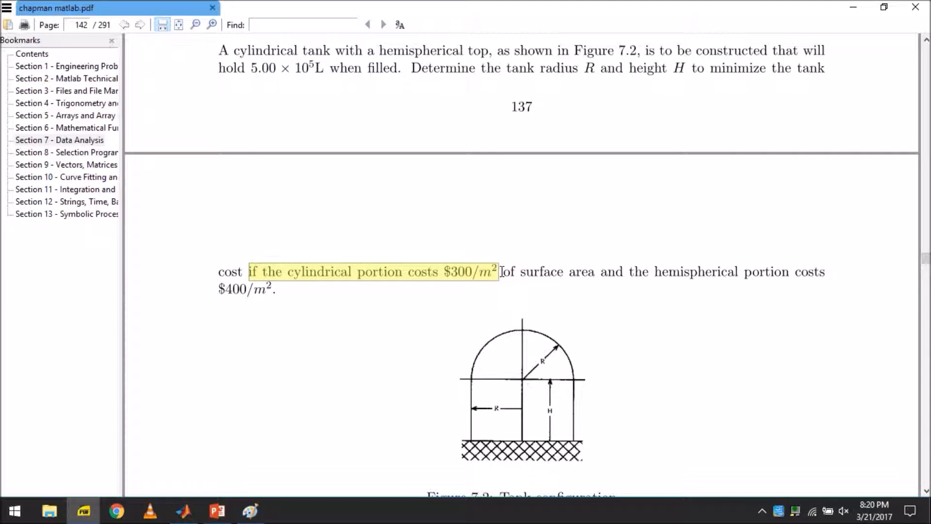
mouse_move(497, 371)
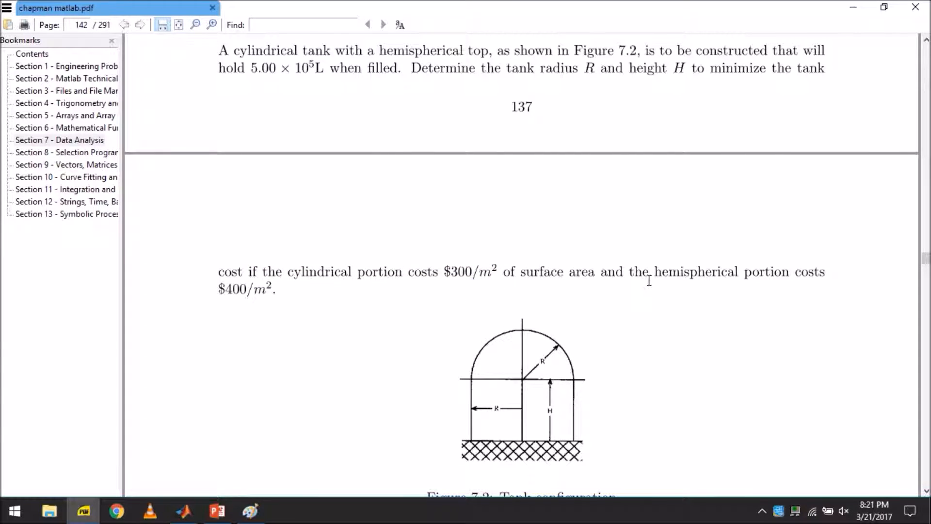
mouse_move(284, 306)
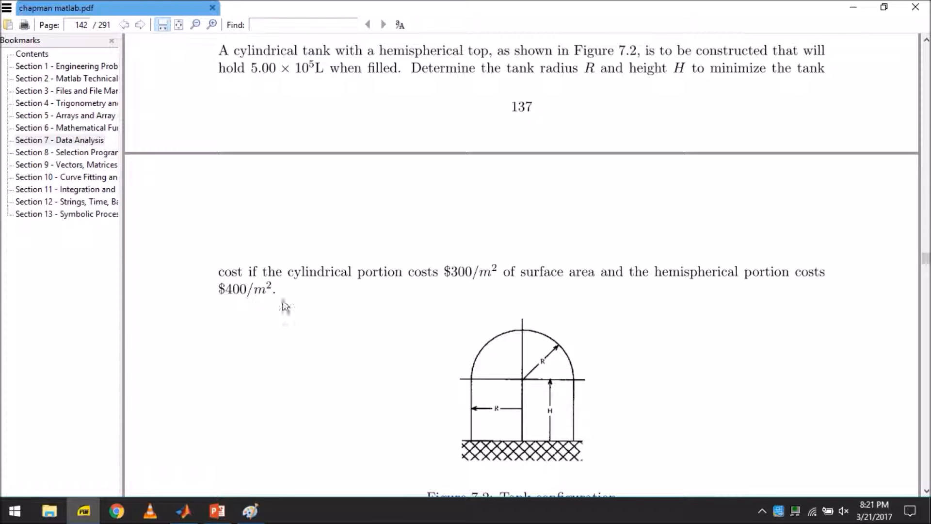
mouse_move(305, 317)
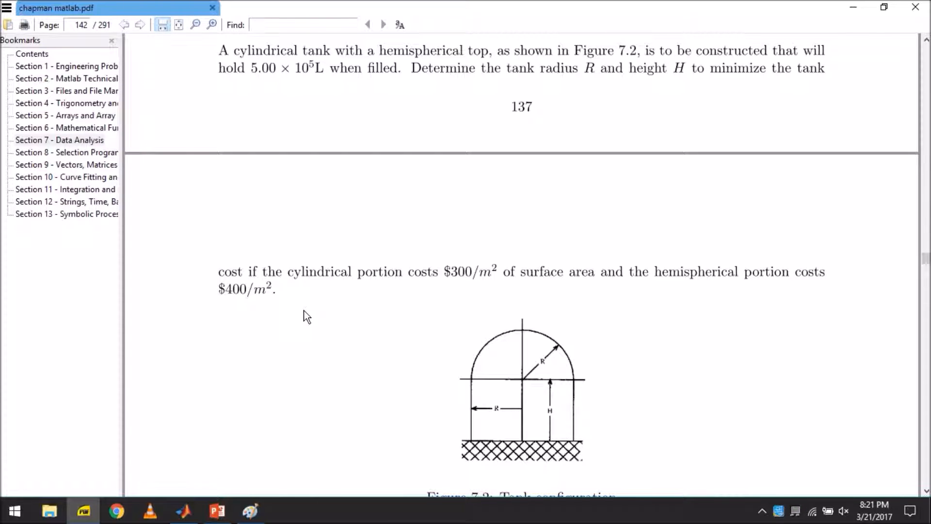
scroll(down, 3)
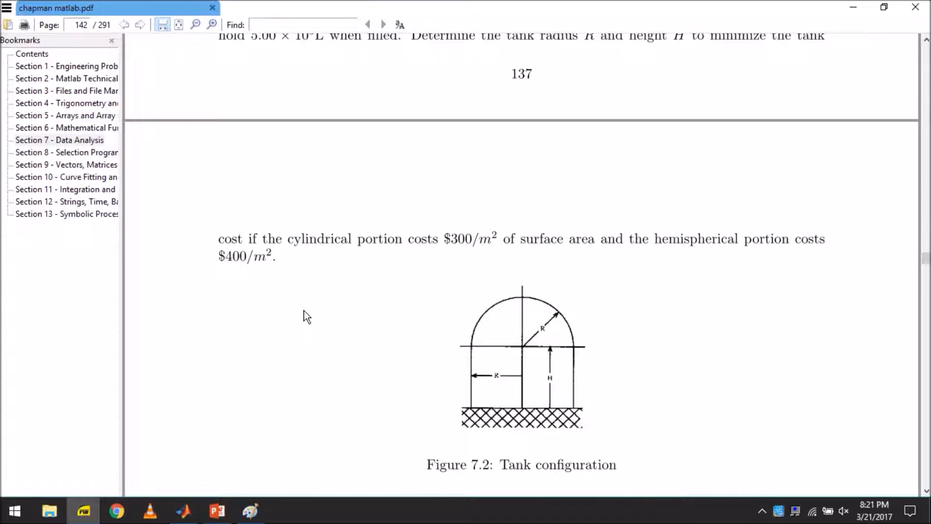
double_click(445, 465)
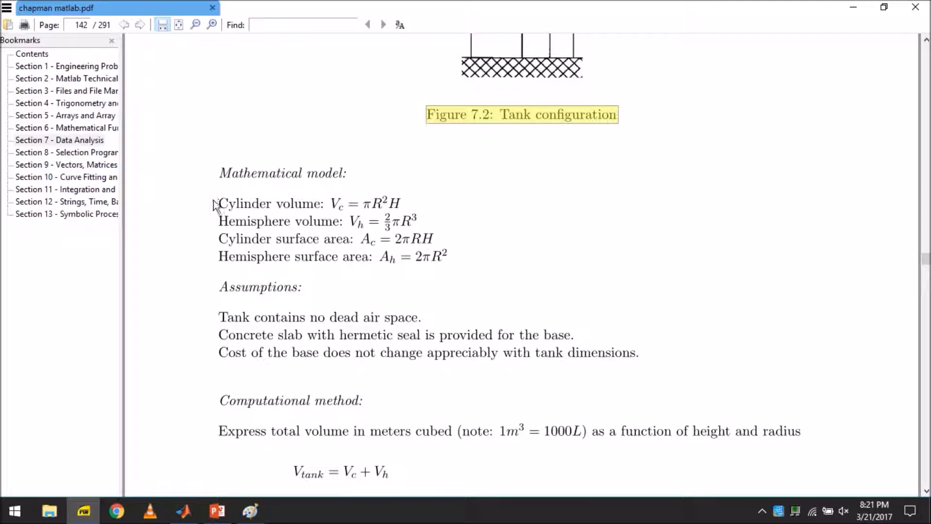
- Select the cylinder and hemisphere volume and surface area formulas below Figure 7.2
drag(218, 203, 434, 239)
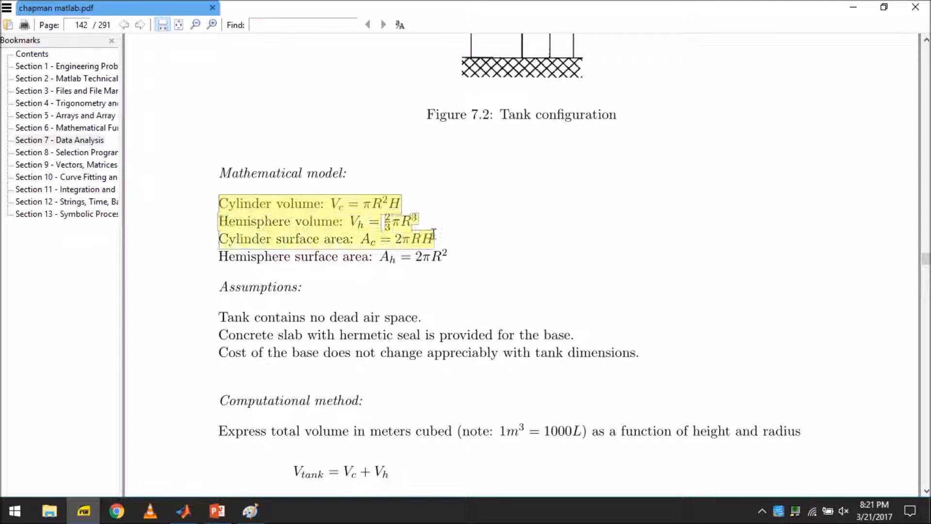
drag(434, 239, 451, 254)
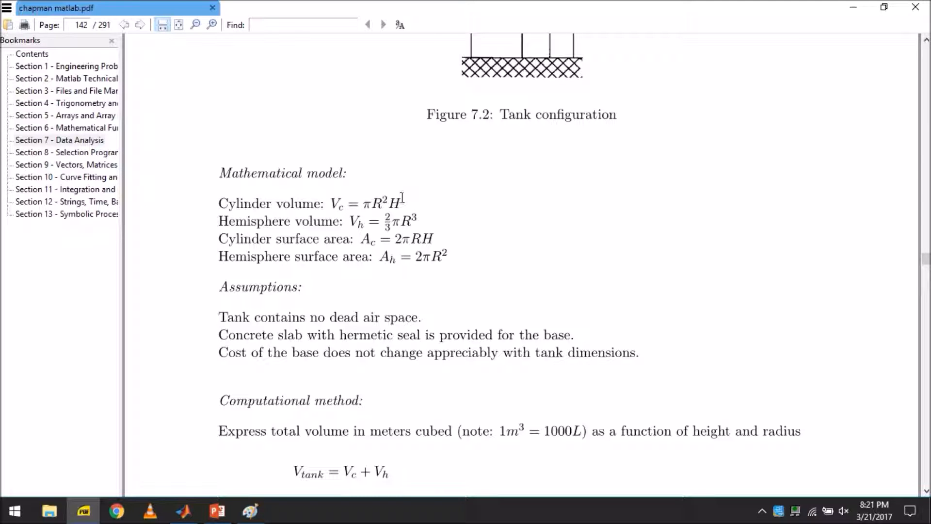
mouse_move(401, 205)
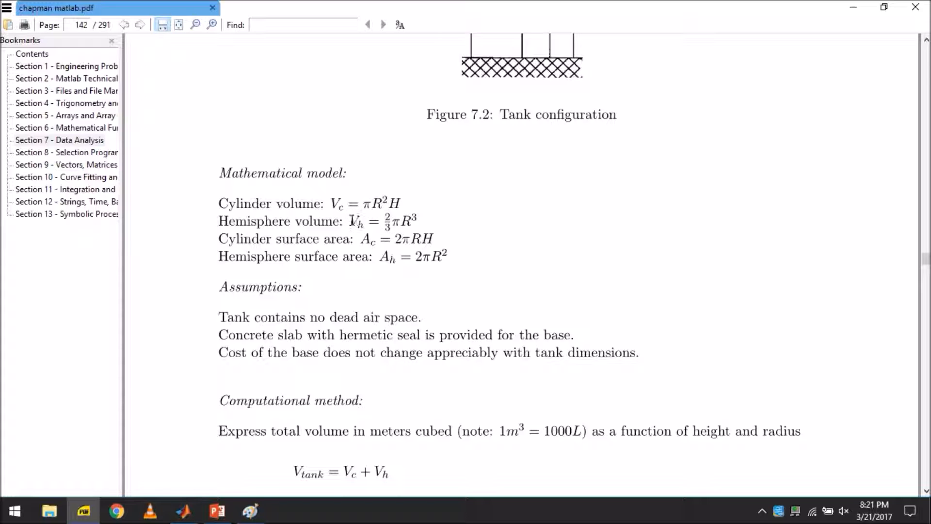
drag(350, 221, 418, 228)
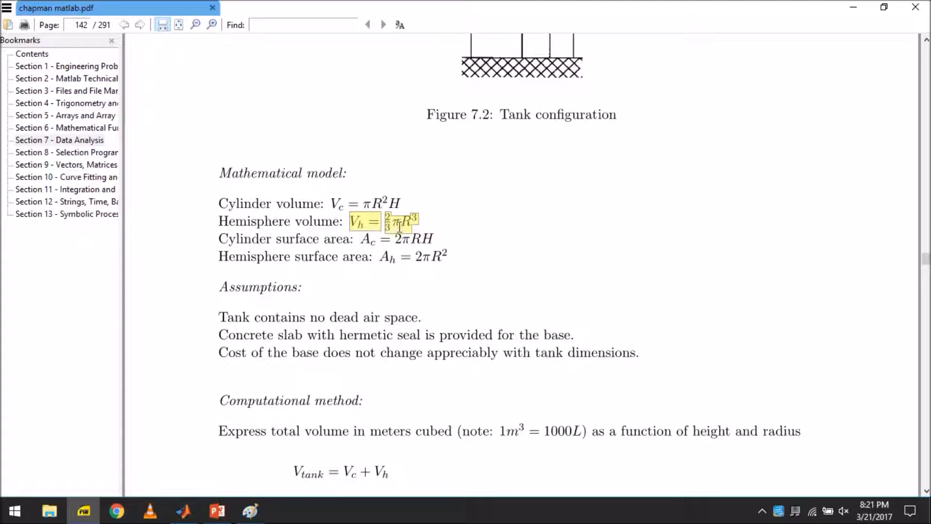
mouse_move(395, 238)
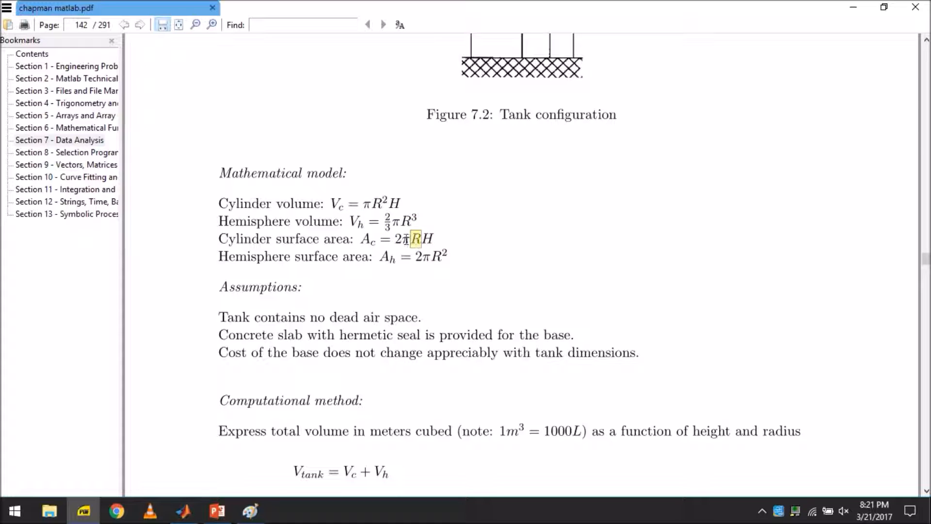
drag(406, 239, 422, 239)
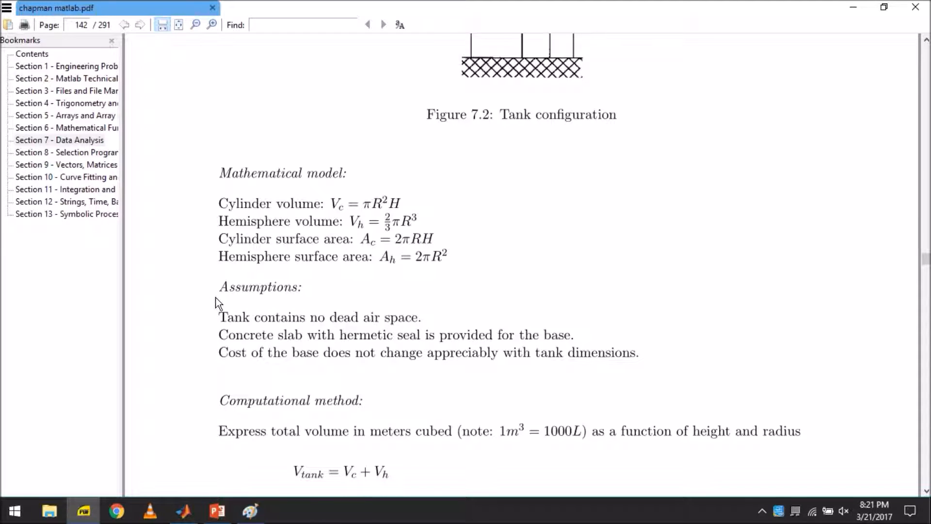
scroll(down, 3)
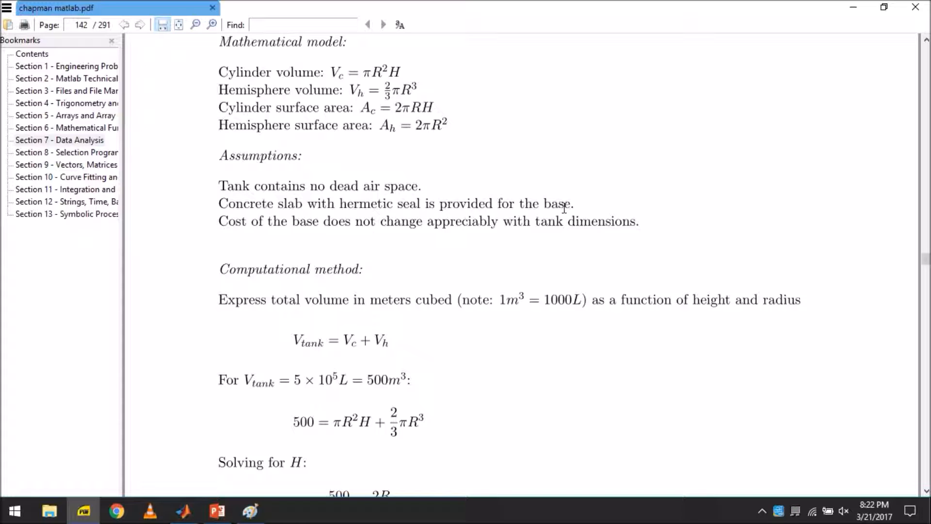
mouse_move(560, 247)
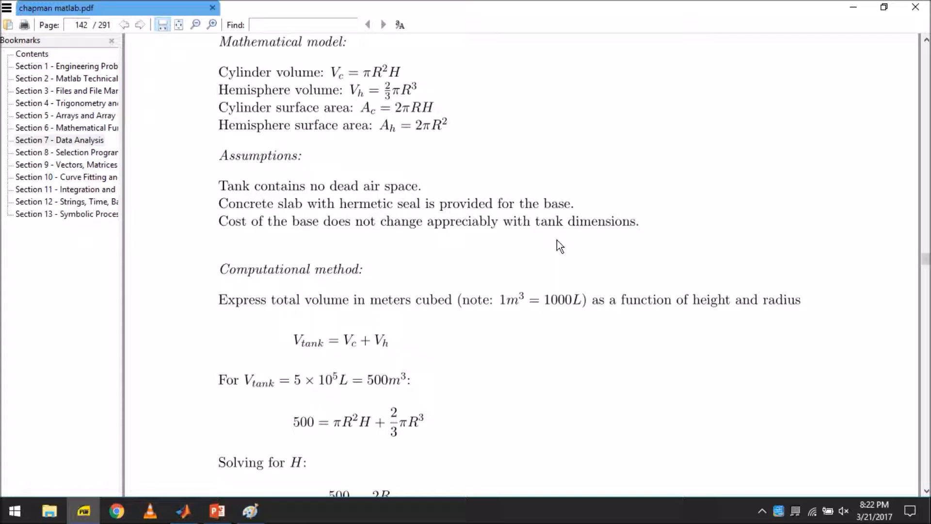
mouse_move(334, 259)
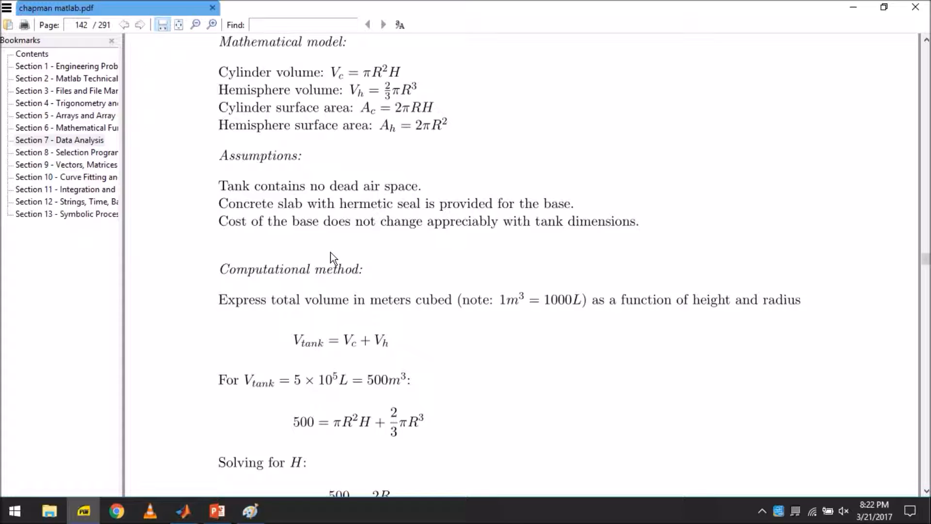
mouse_move(374, 240)
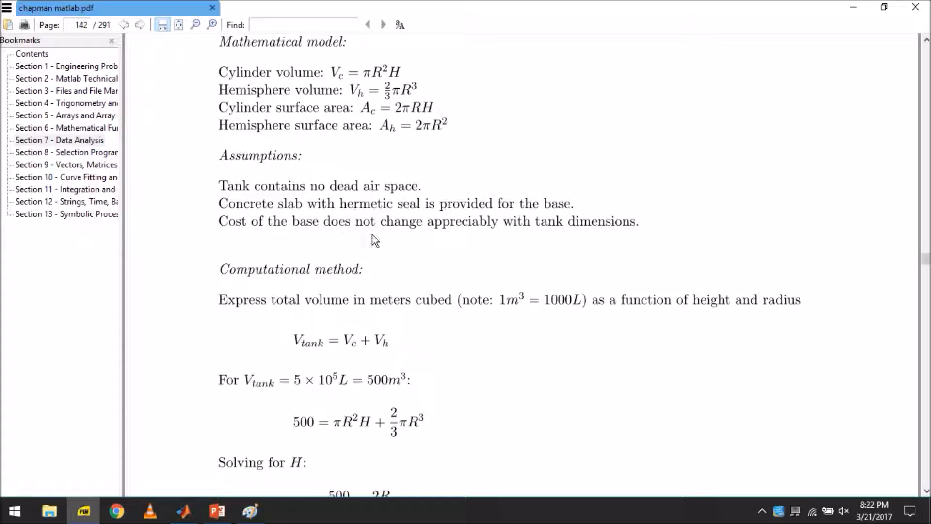
mouse_move(539, 237)
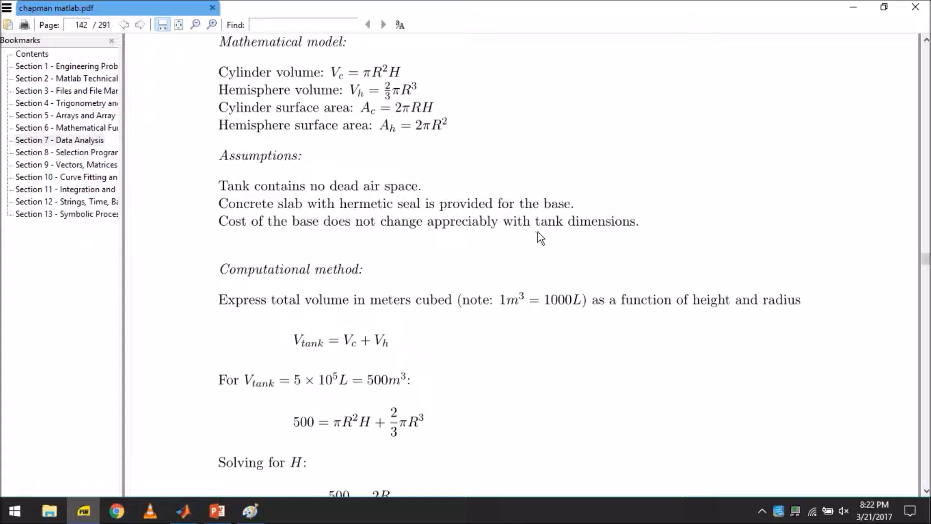
mouse_move(624, 239)
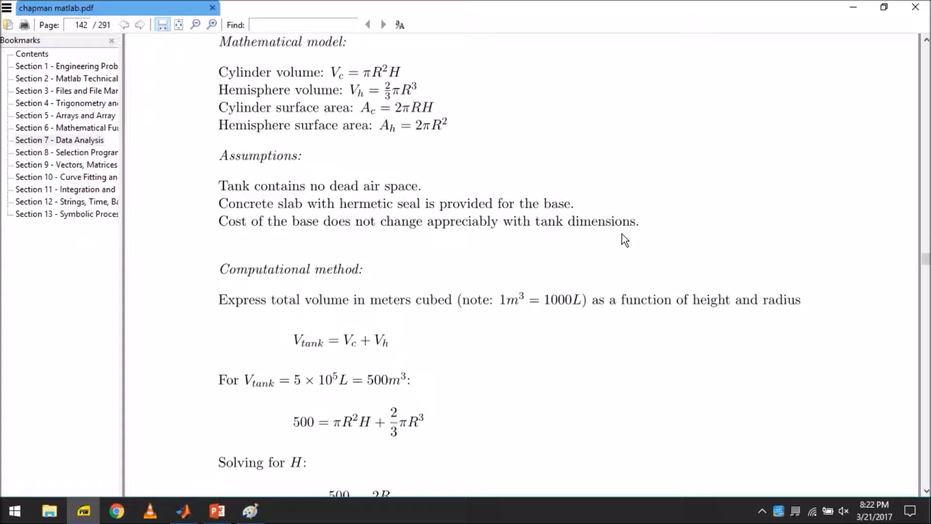
- Scroll down and select the hemisphere volume formula
scroll(down, 3)
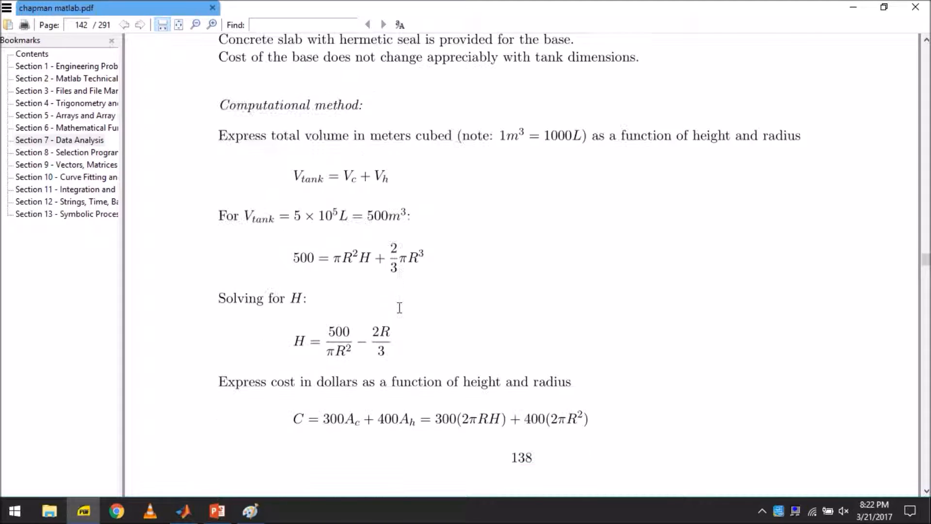
scroll(down, 3)
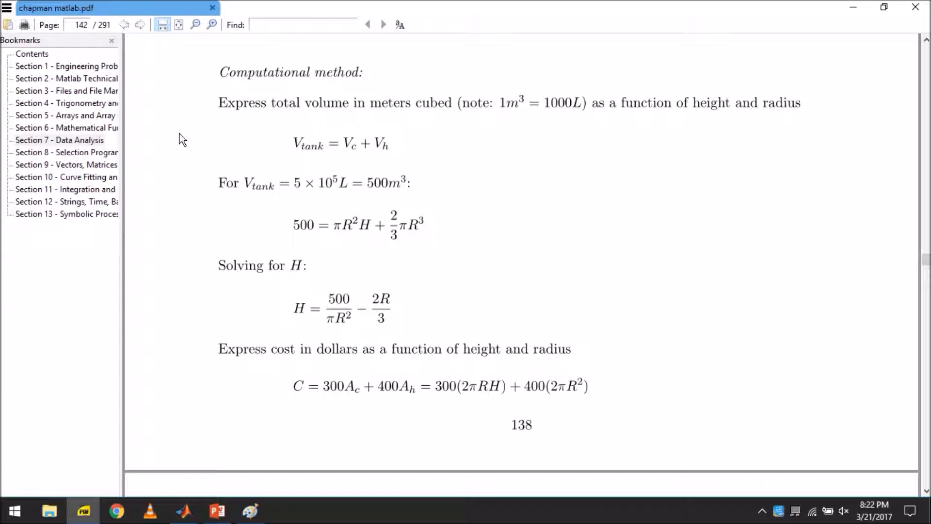
mouse_move(210, 113)
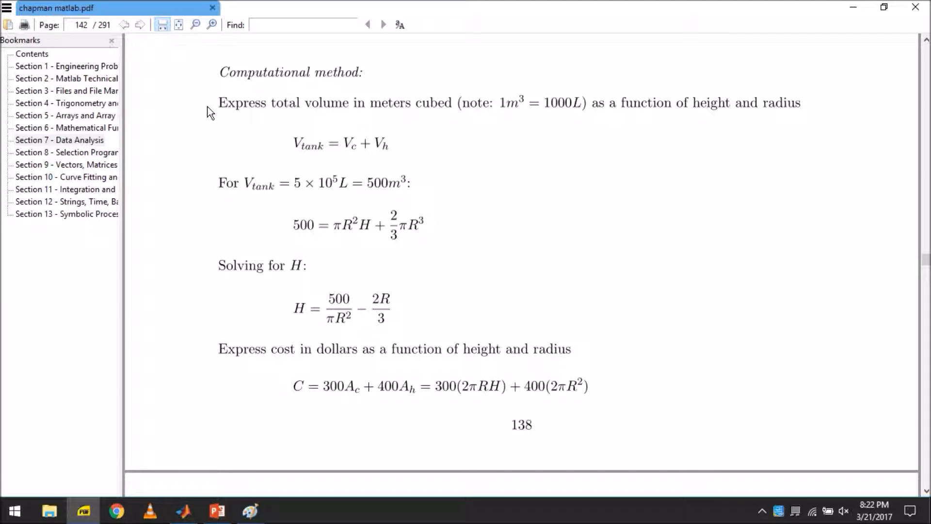
mouse_move(291, 159)
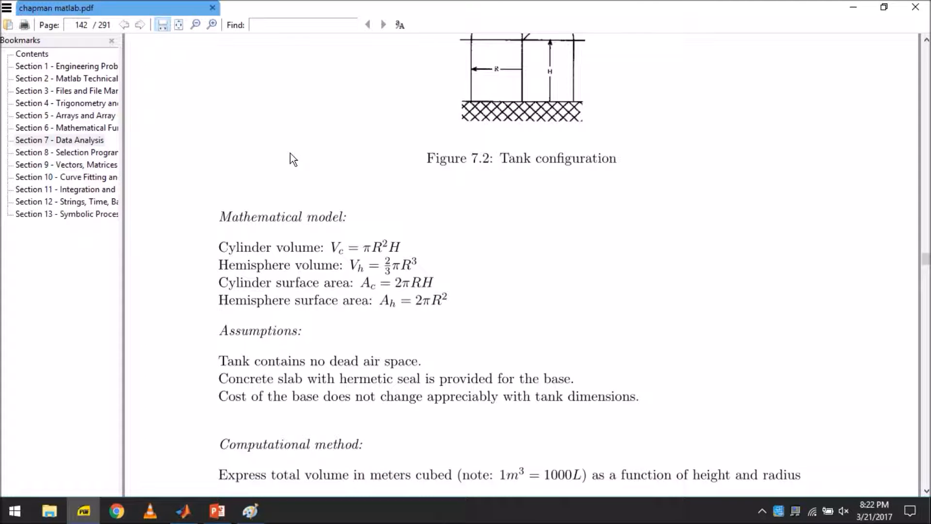
drag(331, 247, 410, 247)
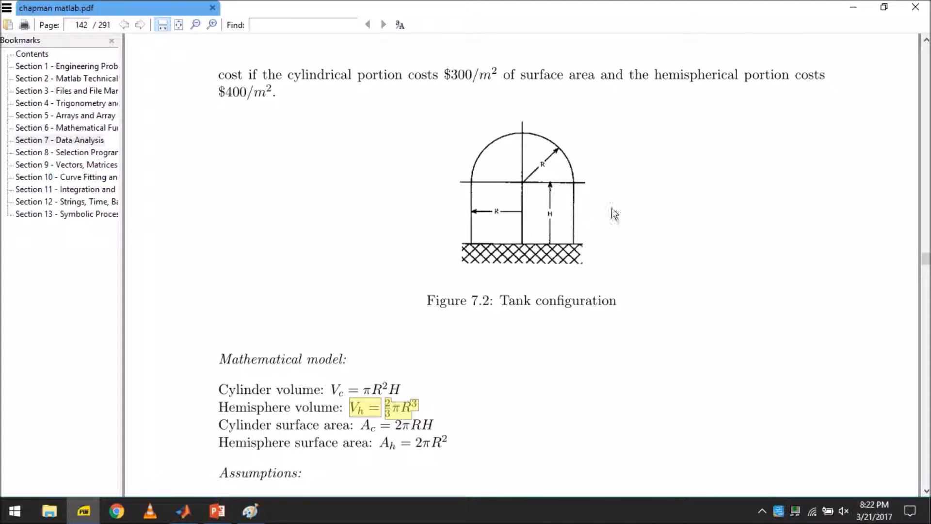
mouse_move(447, 236)
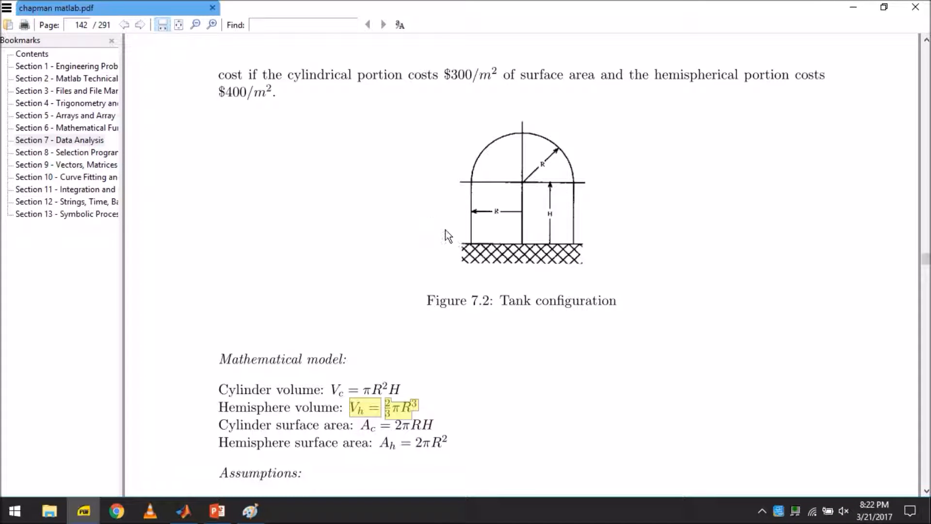
mouse_move(467, 174)
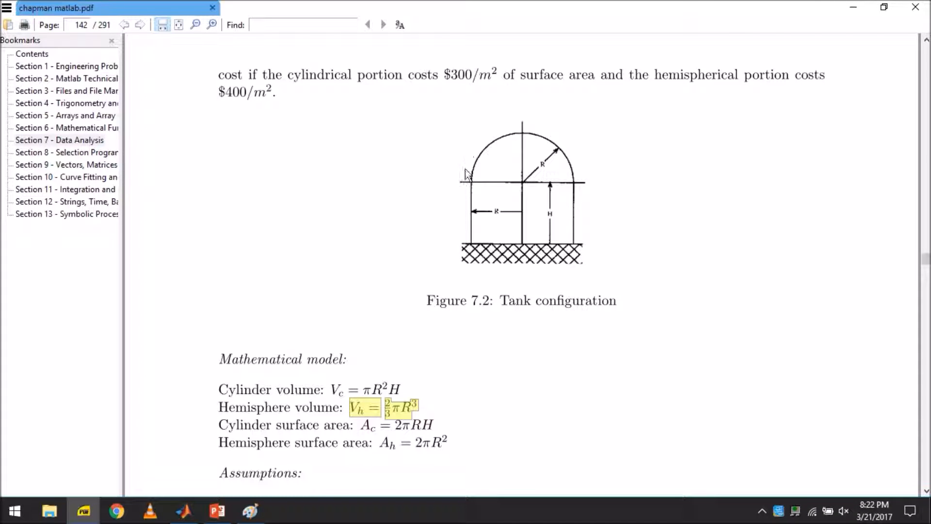
mouse_move(487, 150)
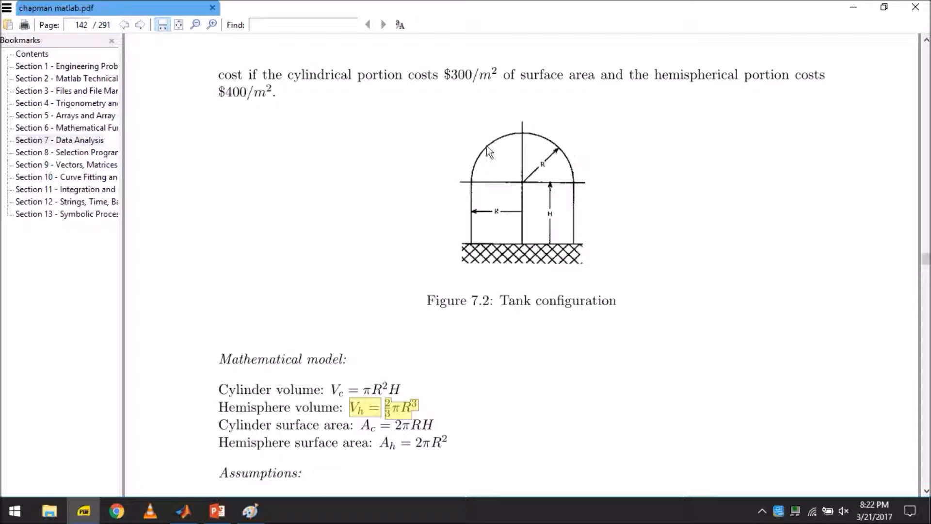
- Select the 5 × 10^5 L tank volume and the sentence about expressing cost
scroll(down, 3)
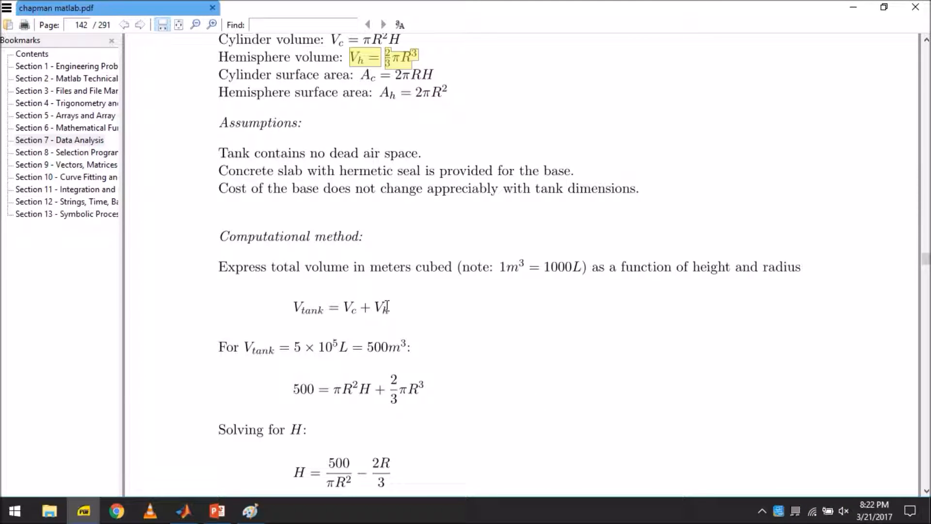
scroll(down, 3)
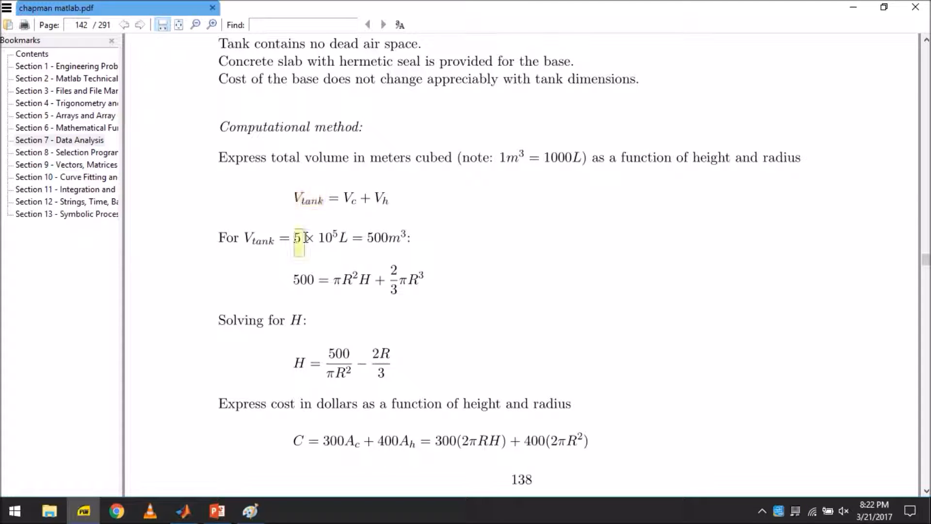
drag(297, 238, 353, 238)
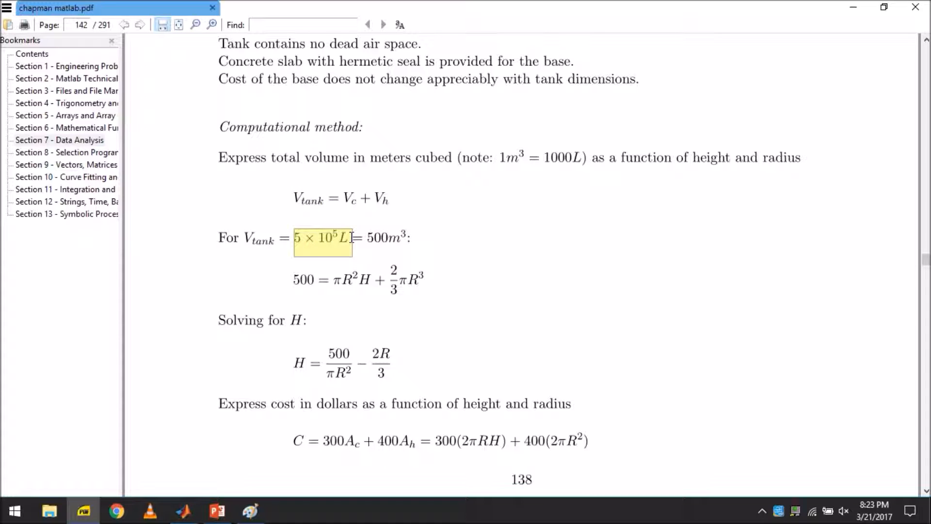
scroll(down, 3)
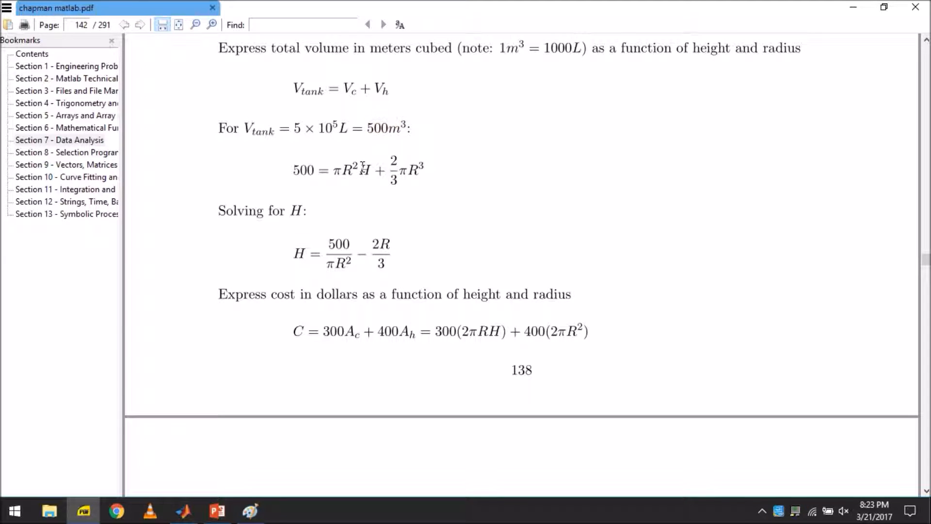
drag(360, 171, 419, 178)
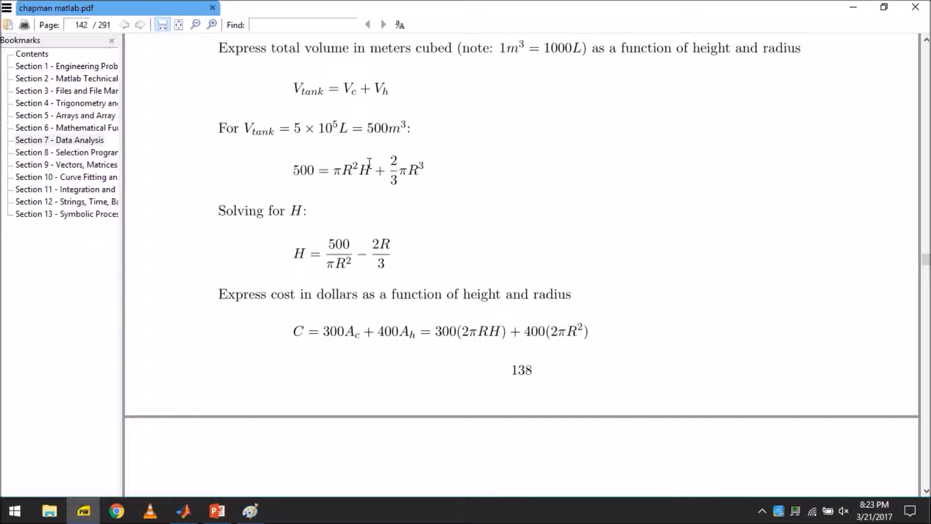
mouse_move(299, 171)
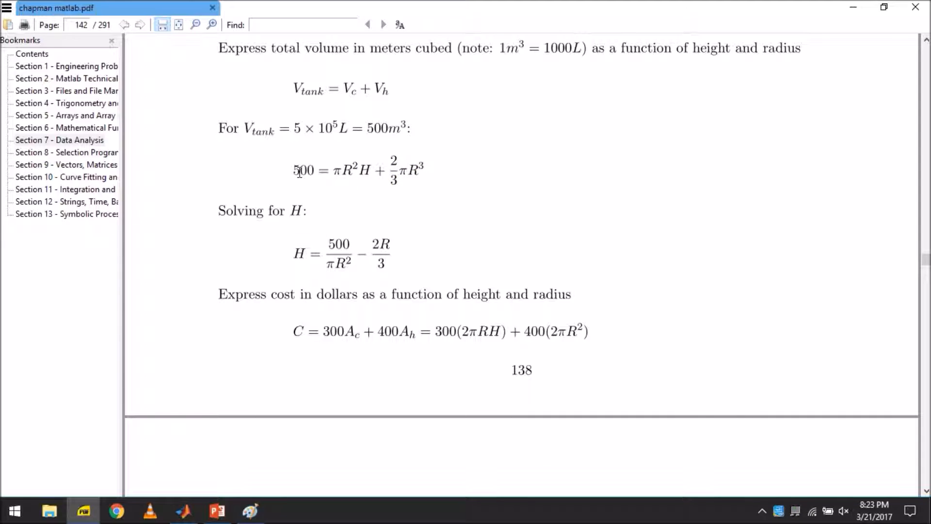
mouse_move(402, 170)
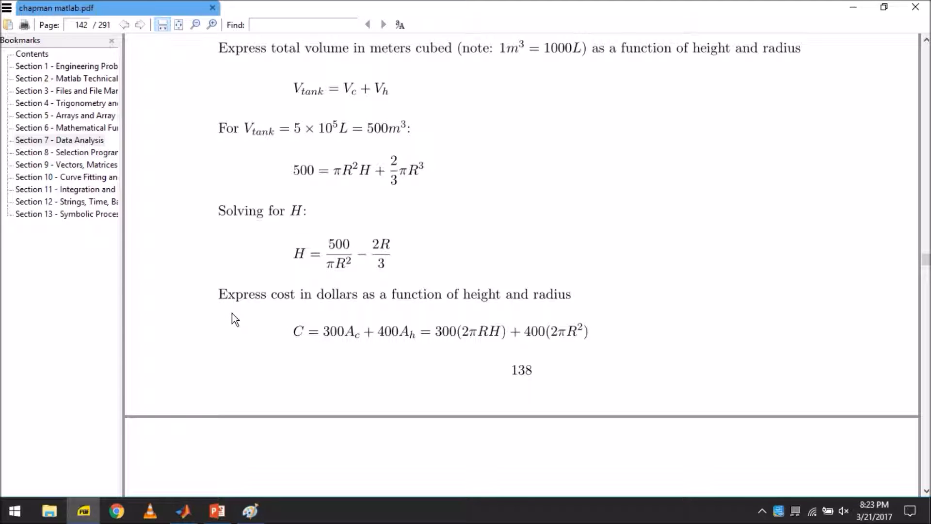
drag(219, 294, 571, 294)
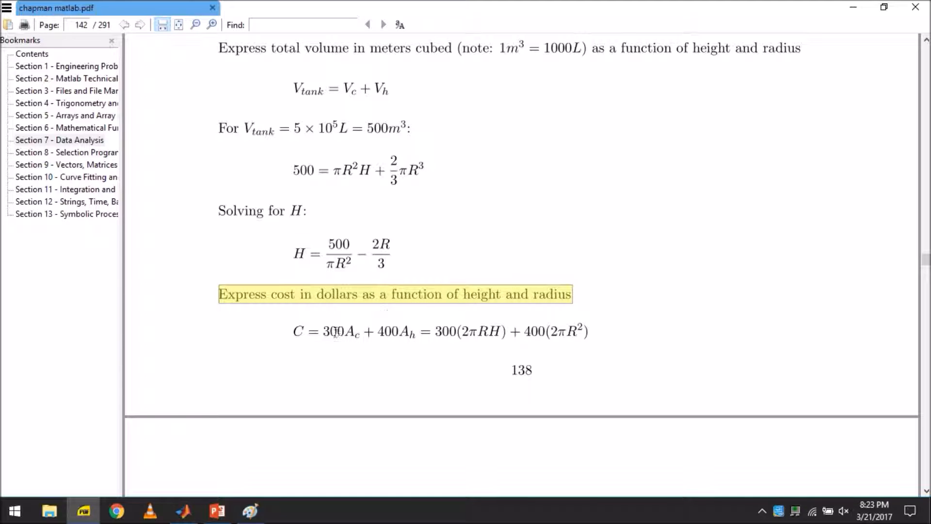
click(296, 331)
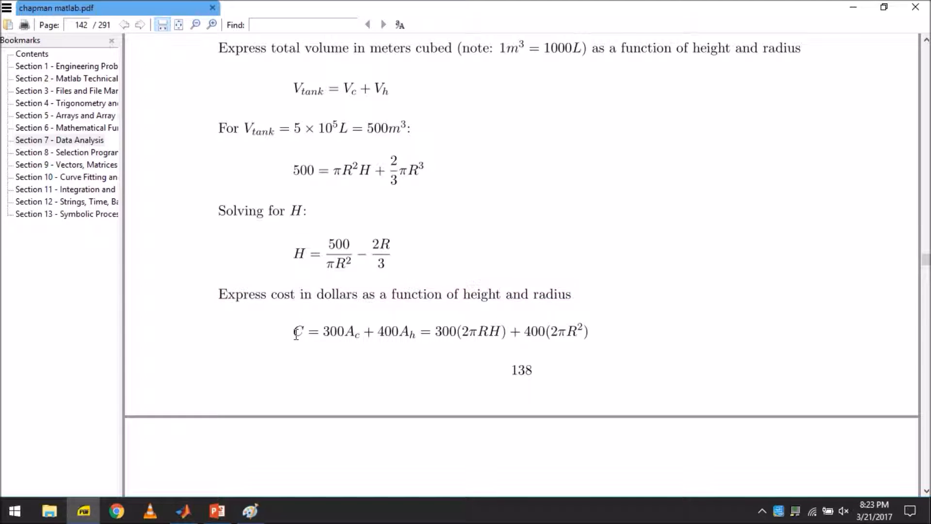
drag(292, 331, 410, 331)
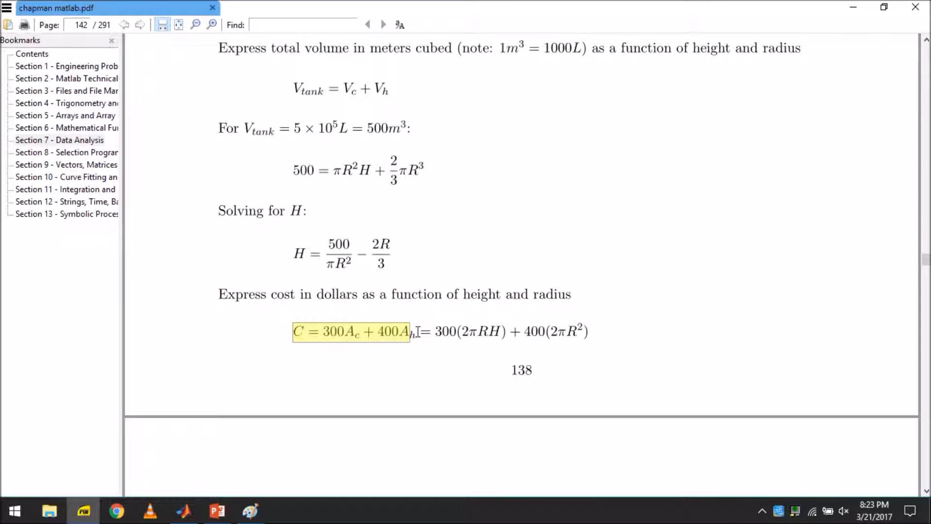
drag(409, 331, 419, 331)
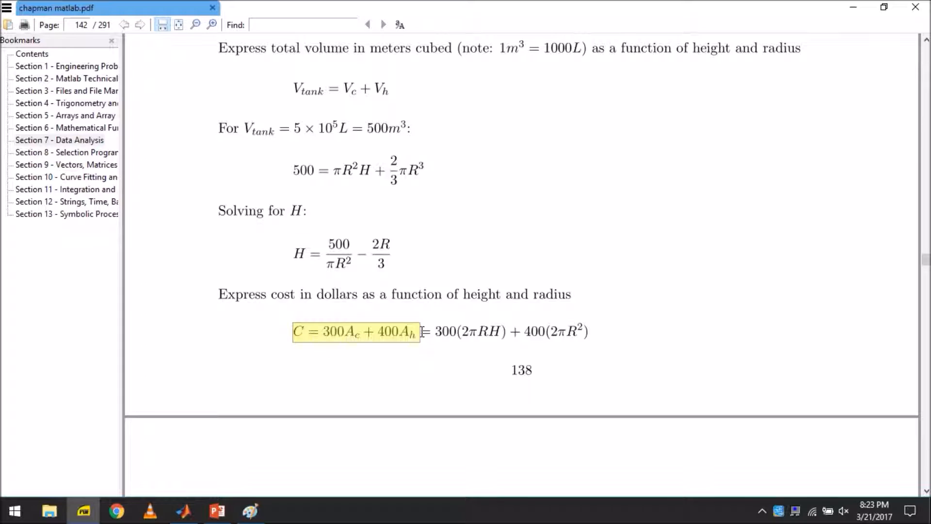
scroll(down, 3)
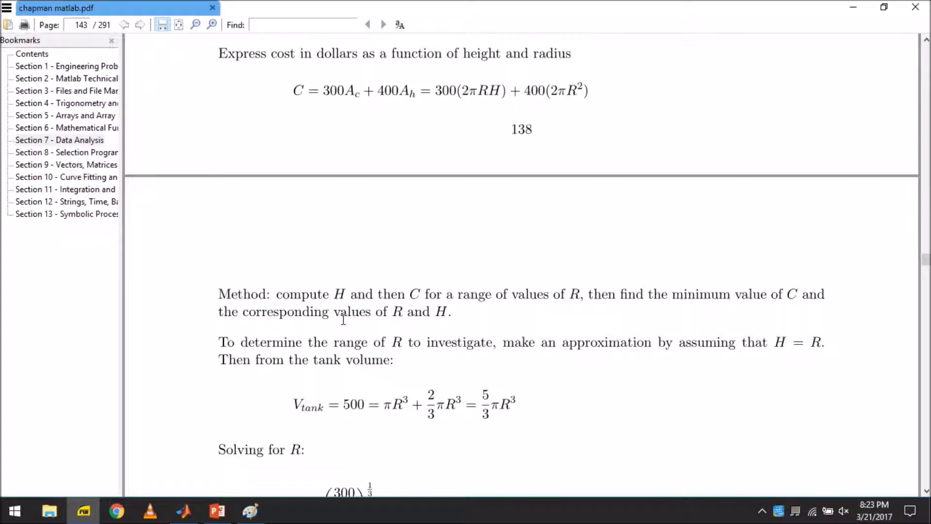
mouse_move(384, 327)
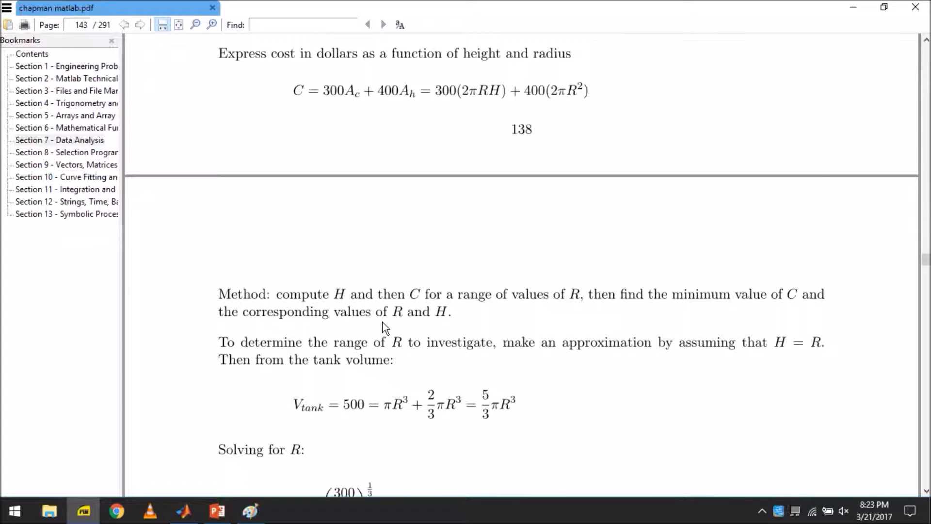
mouse_move(268, 300)
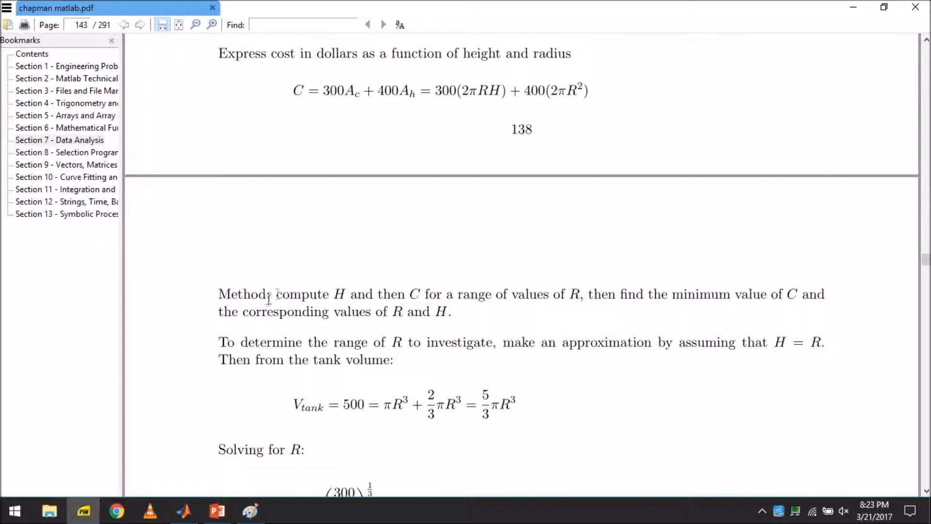
- Scroll to page 143 and select the tank volume equation terms under H = R
drag(276, 294, 580, 294)
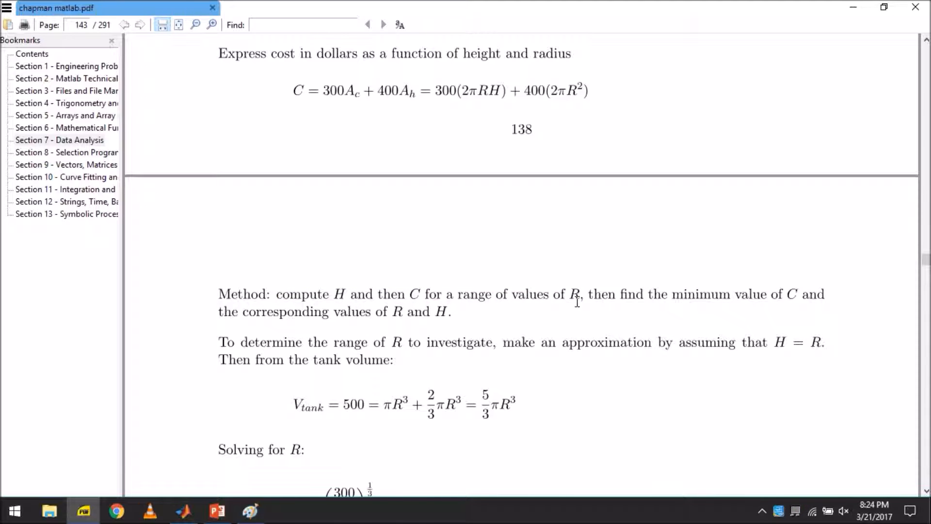
double_click(574, 294)
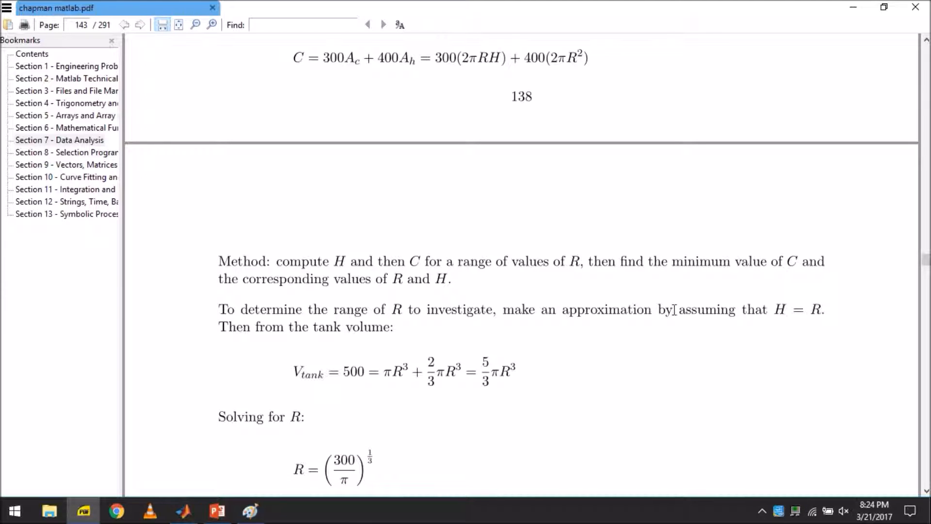
mouse_move(798, 314)
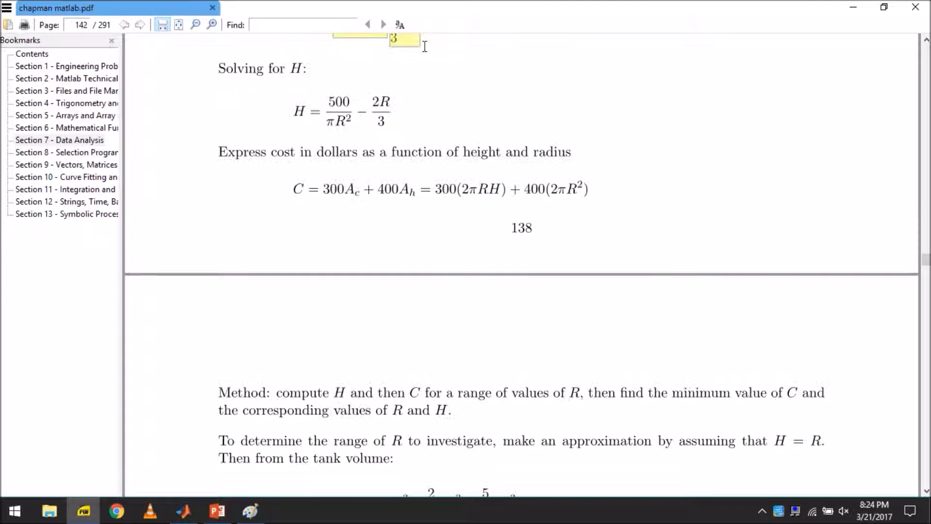
scroll(down, 3)
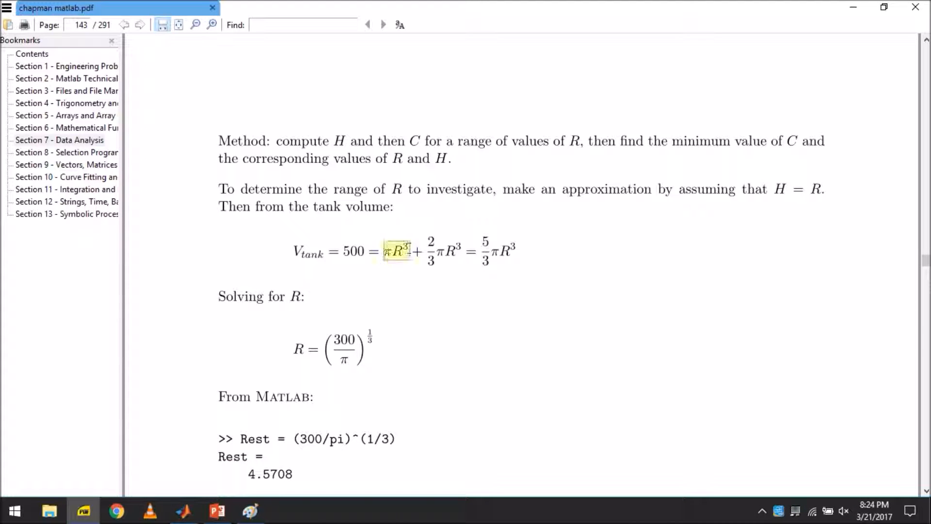
drag(386, 250, 516, 251)
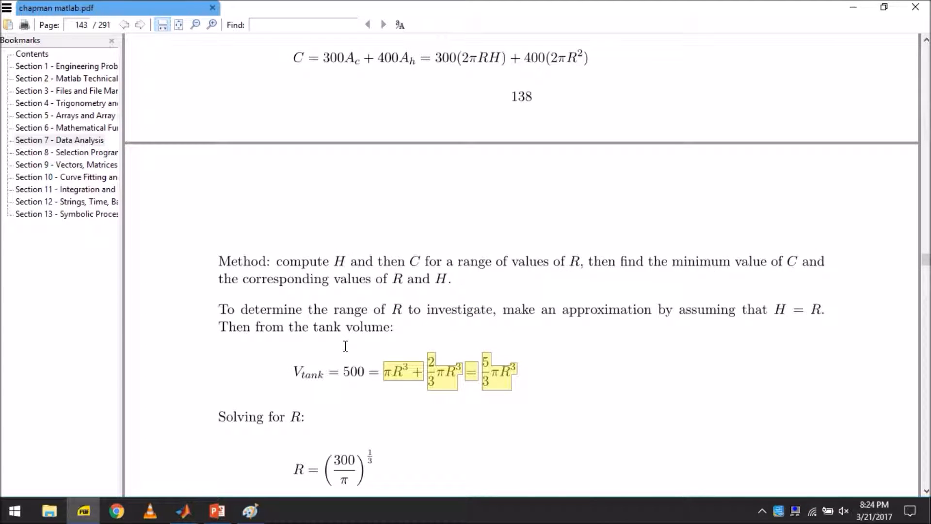
mouse_move(359, 321)
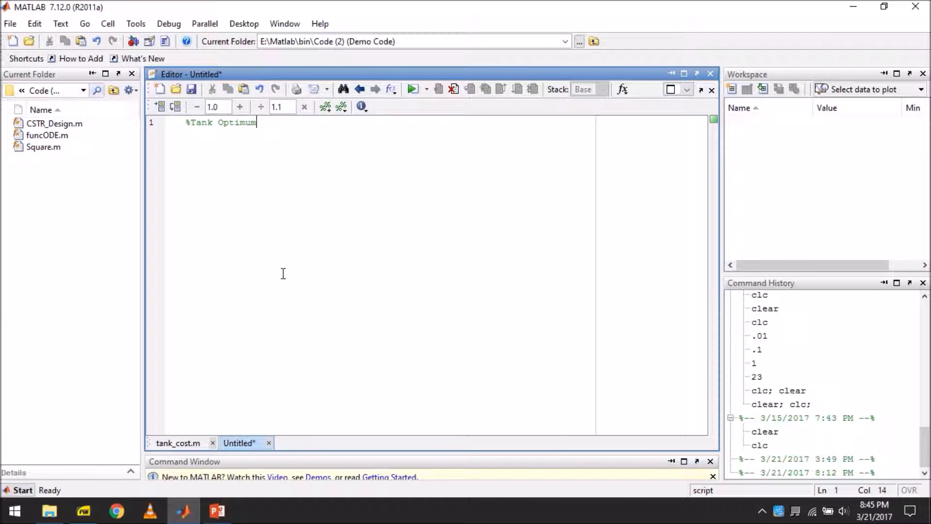
- Add the 'Cost W.R.T It's Radius' header, clear; clc;, and radius = 3:.01:7 in meters
text(Cost W.R.T It's Radius)
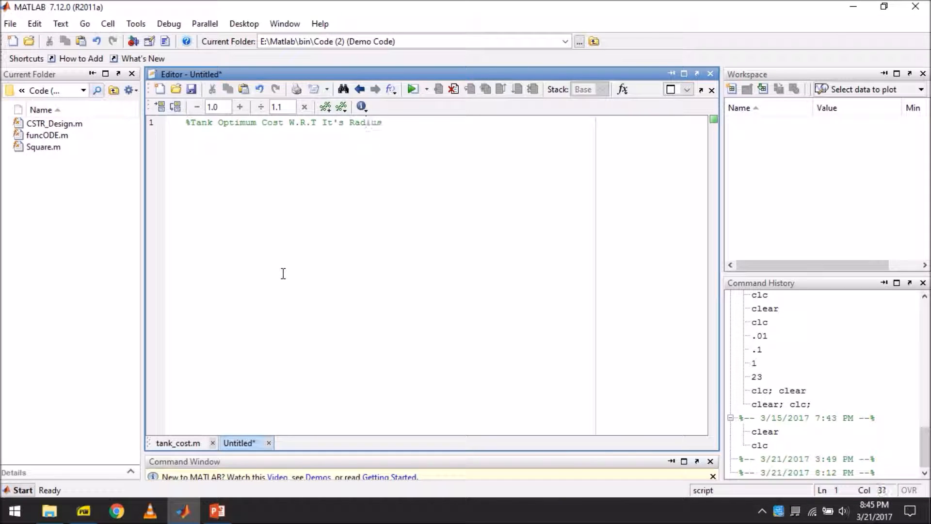
text(clear; clc;)
text(radius    = 3:.01:7;)
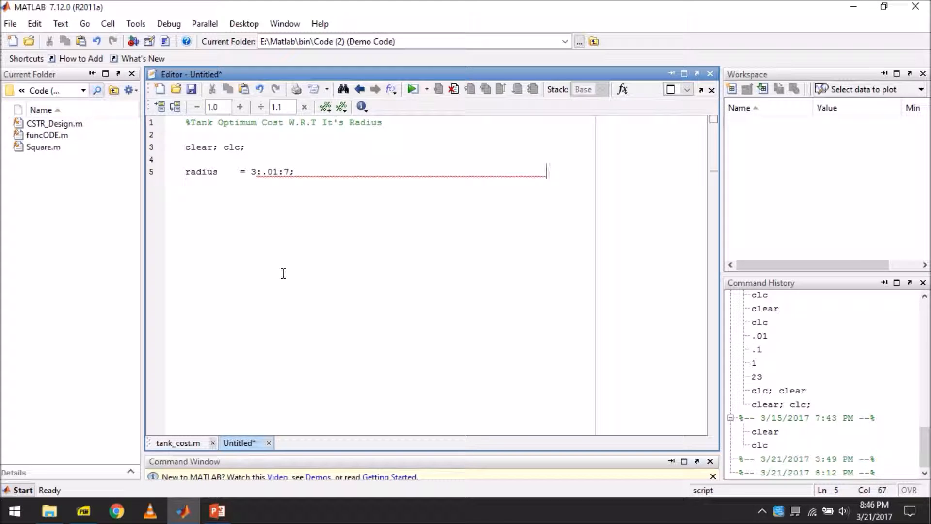
text(%meters)
text(height    =)
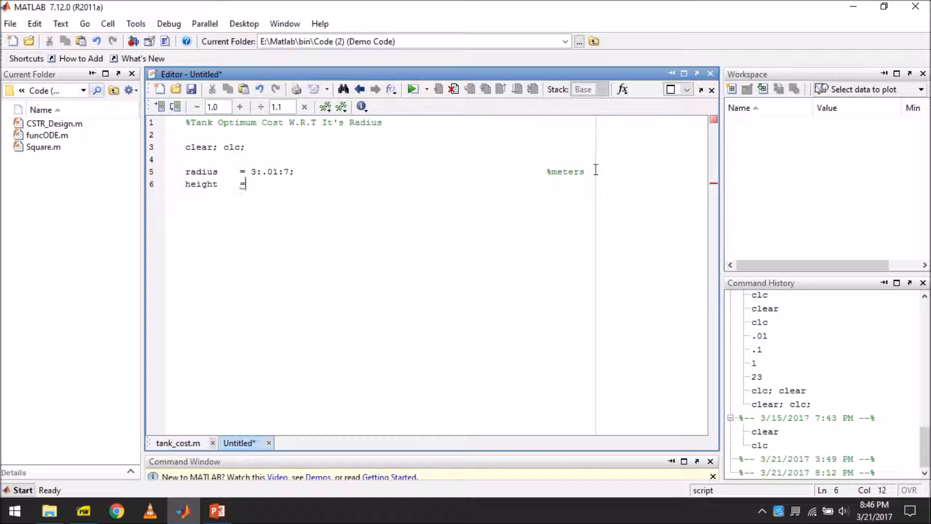
- Write the height formula and cost = 300*2*pi*radius.*height + 400*2*pi*radius.^2
text(500./)
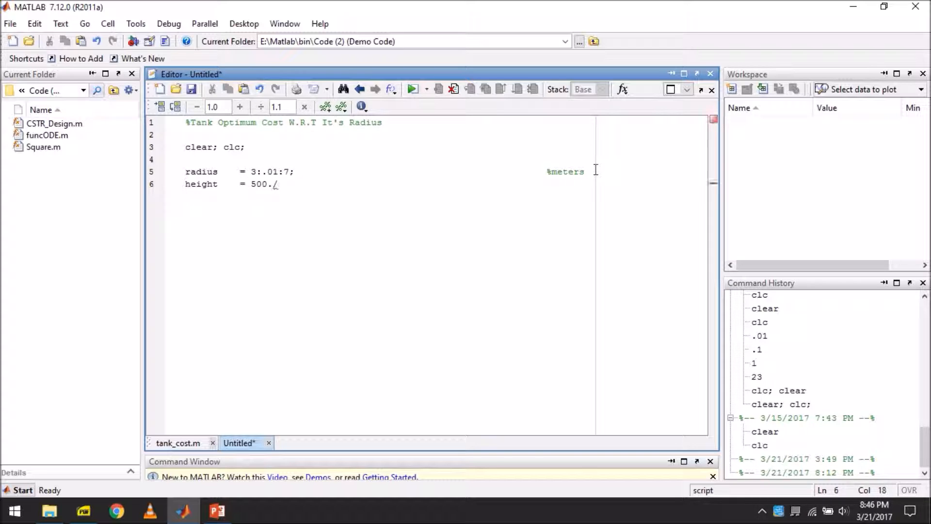
text((pi*radius)
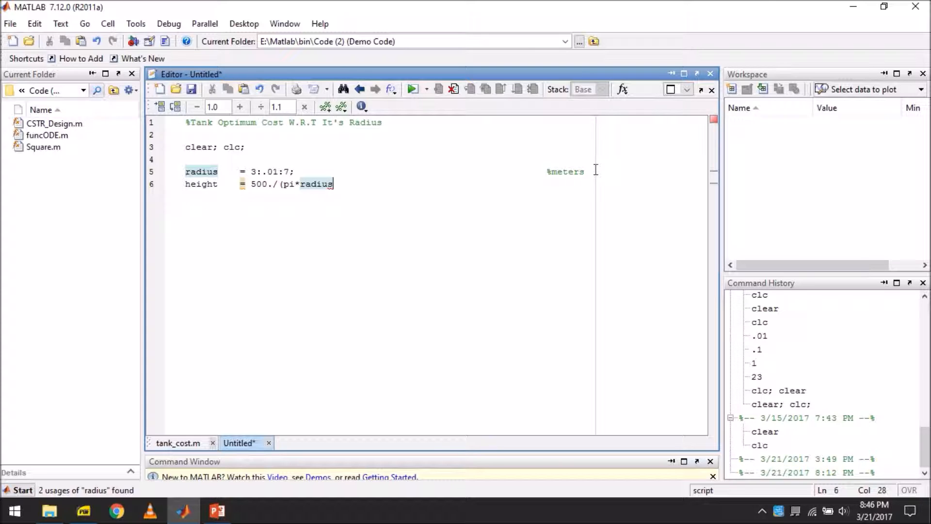
text(.*height + 400)
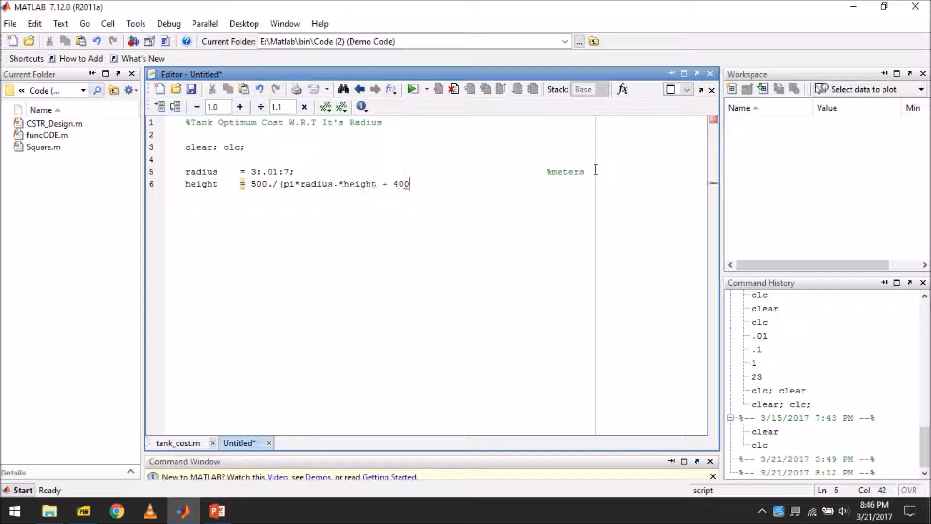
text(*2*pi*radius.^2);         %meters)
text(cost)
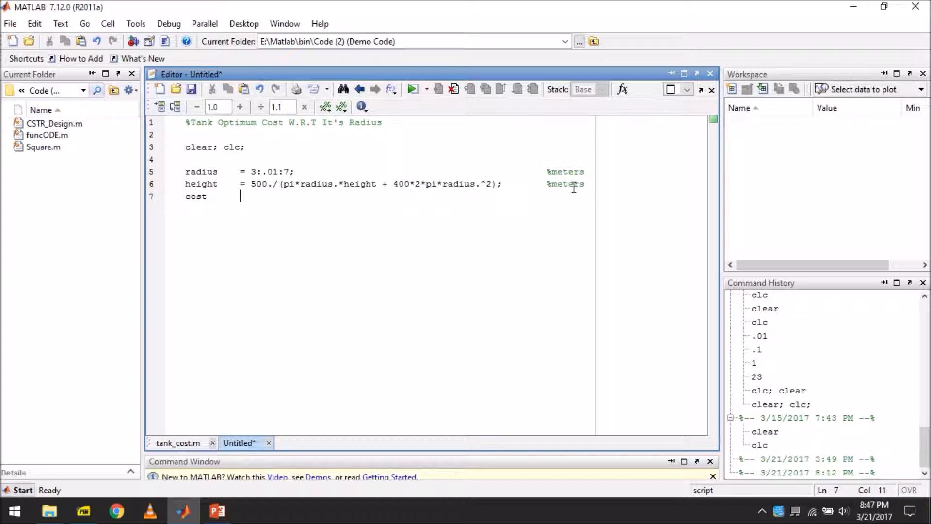
text(= 300*2*pi*radius.*height +)
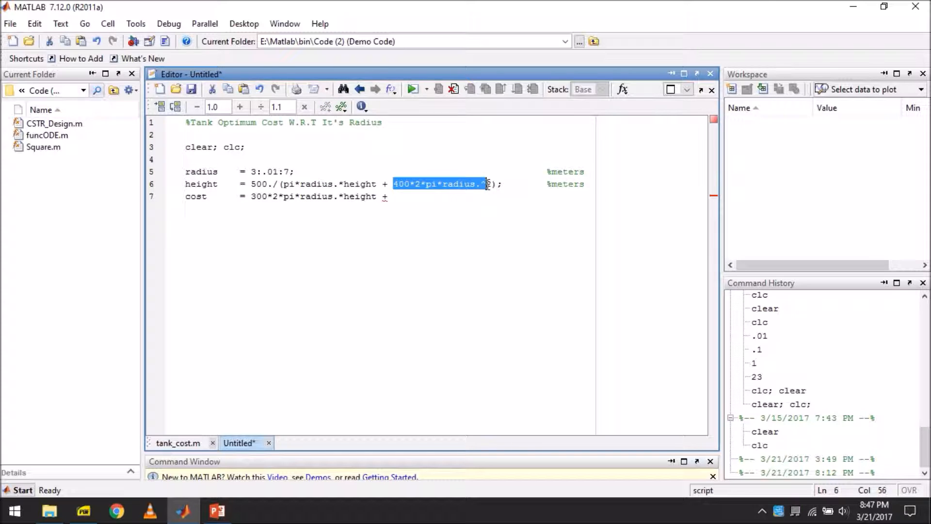
text(400*2*pi*radius.^2;)
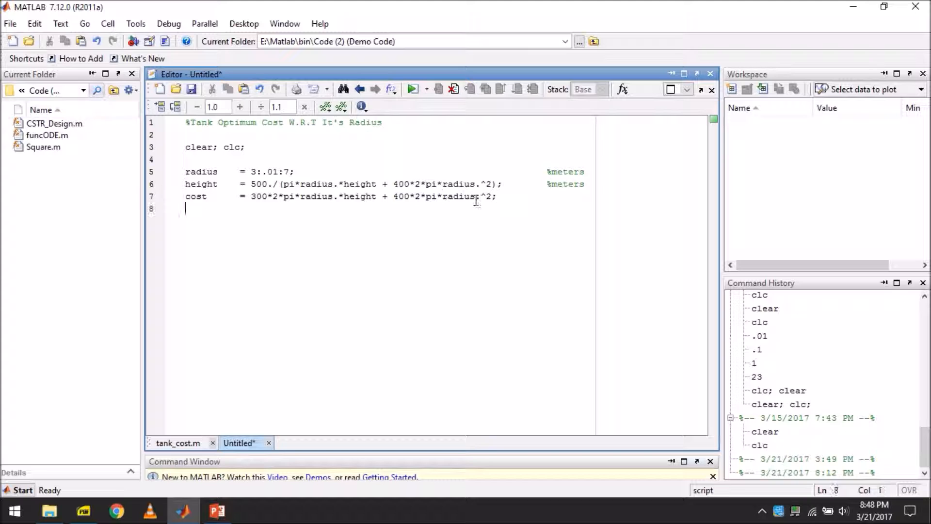
text(%plotting)
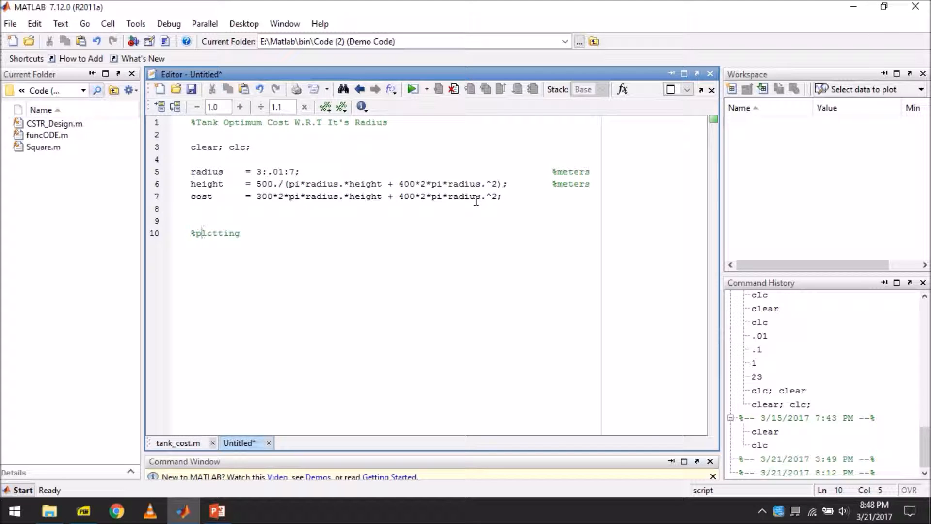
- Plot the height and radius curves with legend, 'Tank Cost' title and axis labels
text(plot (height, cost, 'co', [)
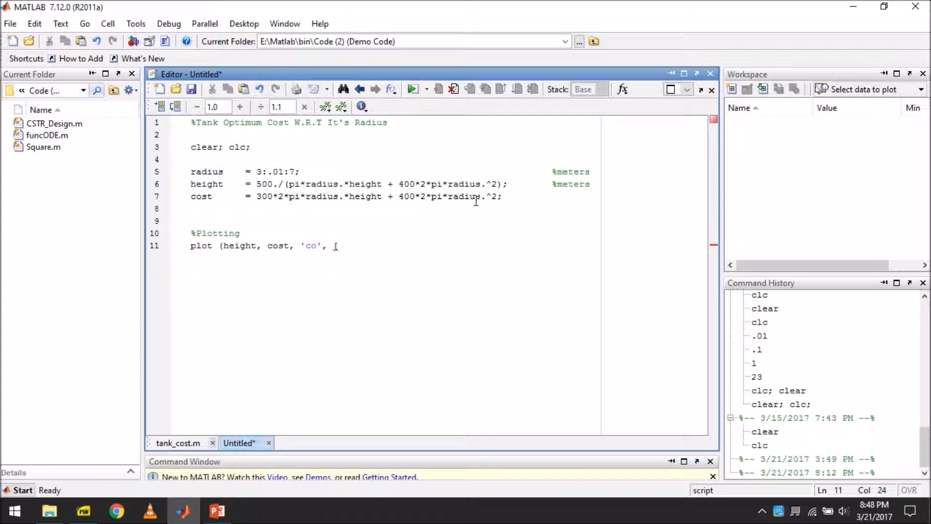
text(red')
click(396, 270)
text(plot (radius, cost, 'blue');)
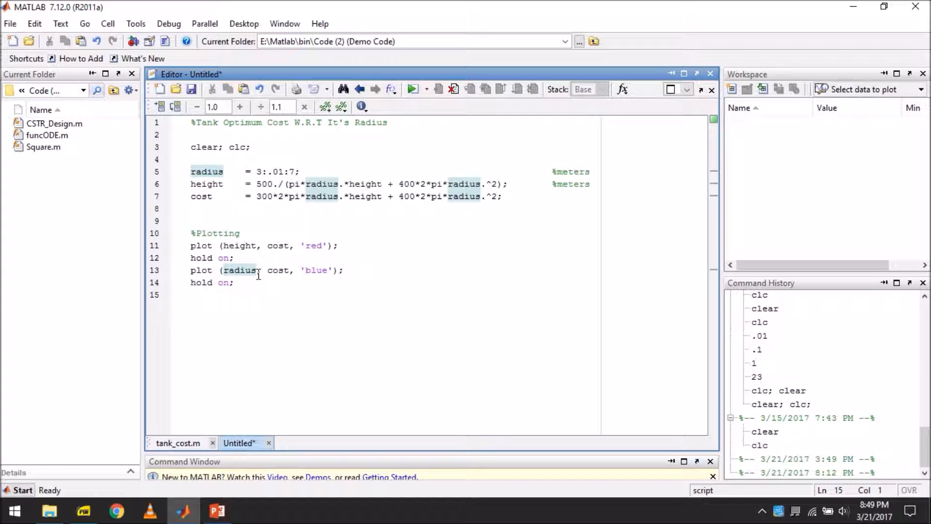
text(legend(;)
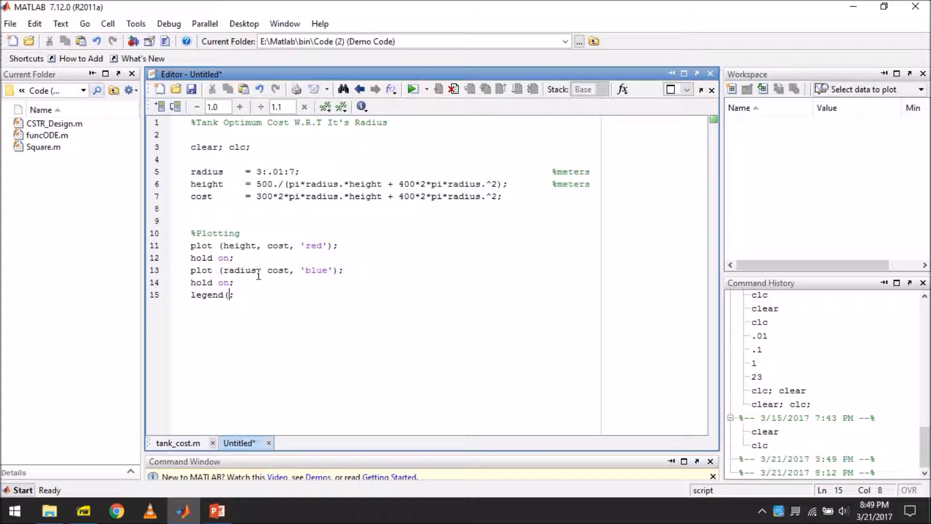
text('height','')
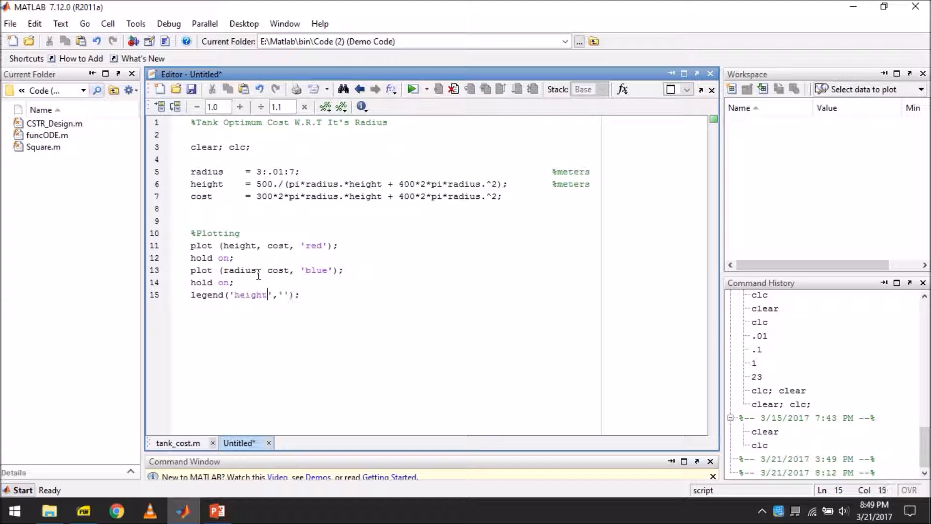
text(radius)
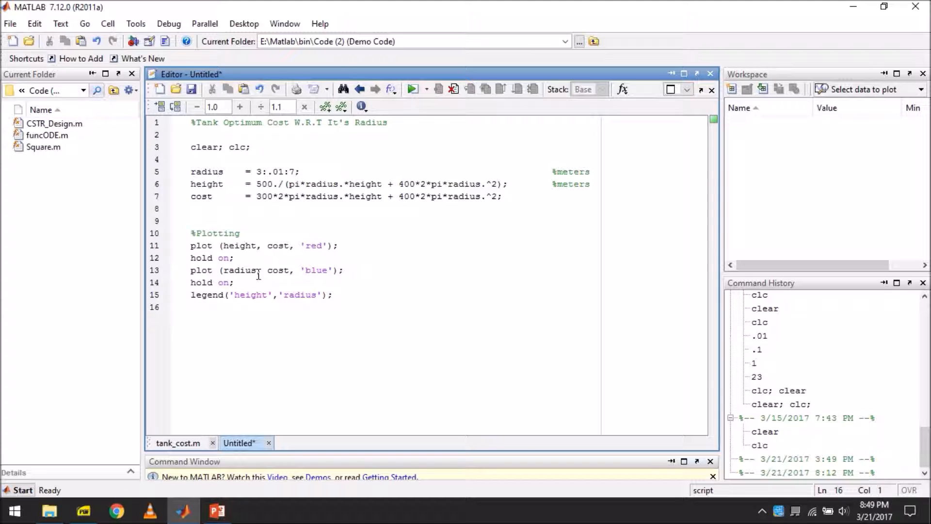
text(title('Tank Cost');)
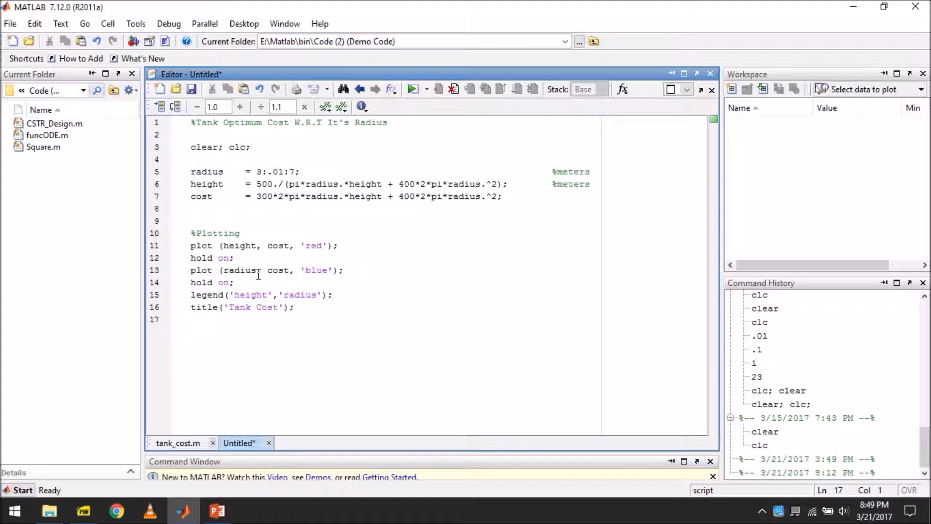
text(xlabel('Cost))
text(ylabel()
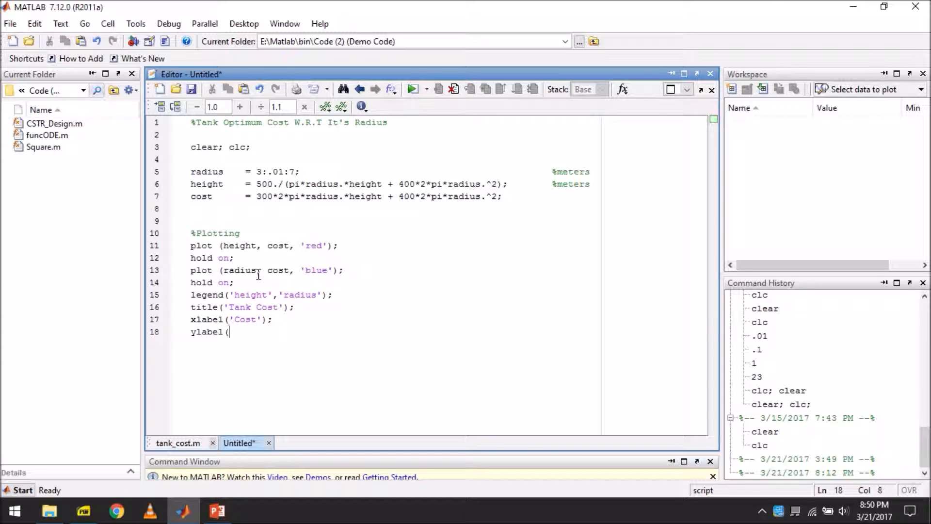
text('radius/height');)
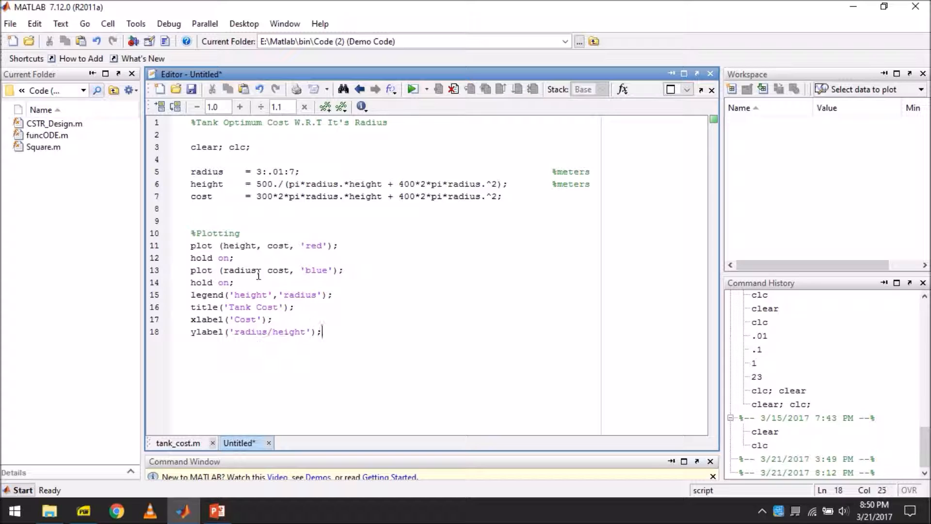
text(data manipulation)
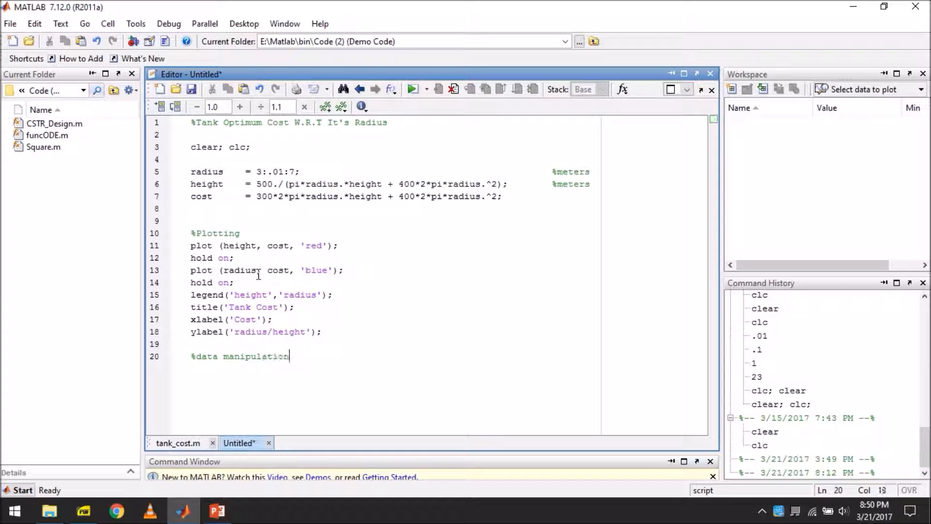
- Find the minimum cost with [cost_min, k_min] = min(cost);
text([cost_min, ])
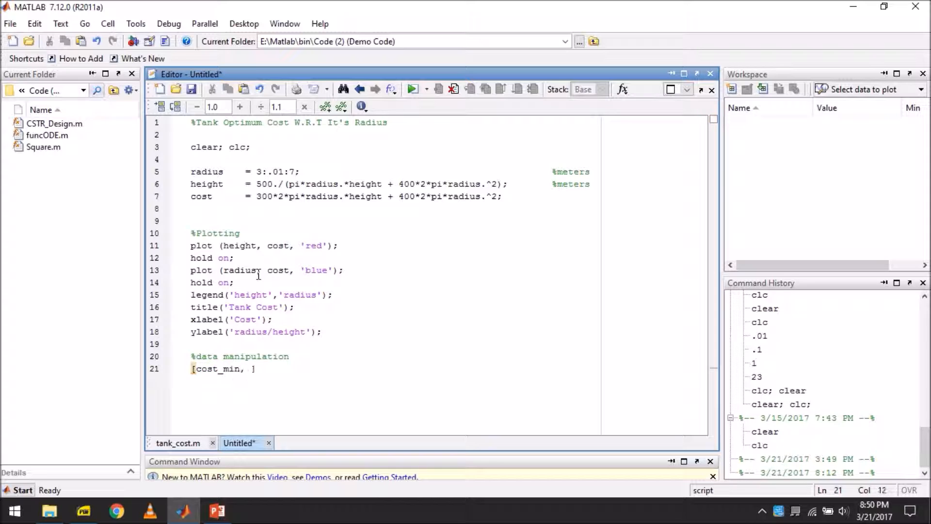
text(k_min]  =)
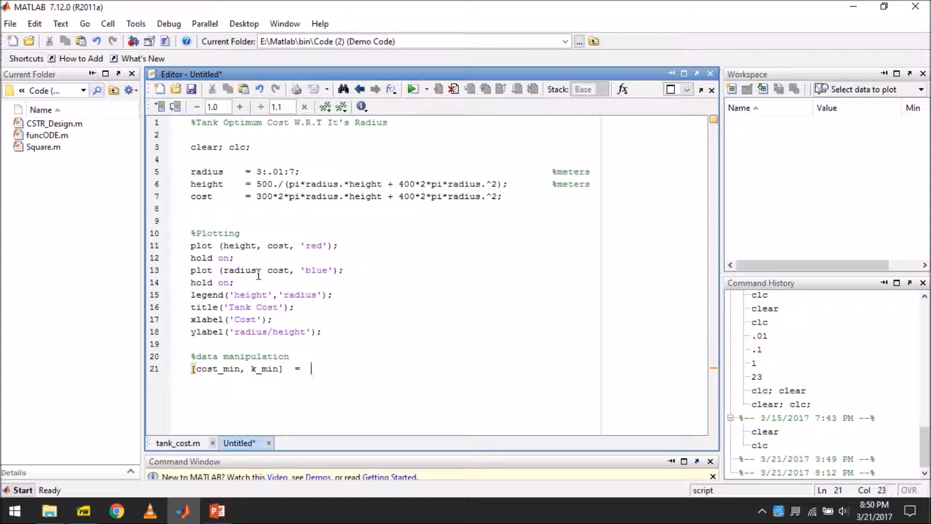
text(min(cost);)
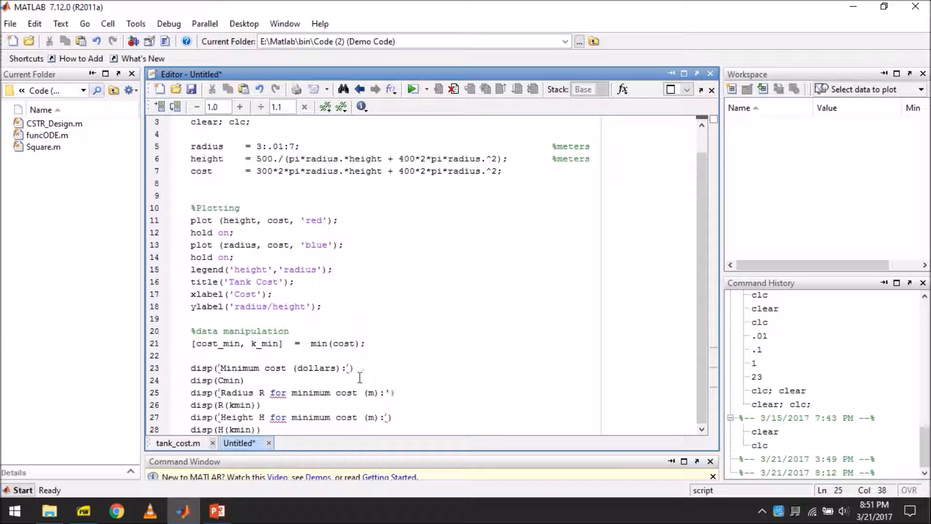
- Fix the quotes in the Minimum cost and Height H display messages
click(223, 368)
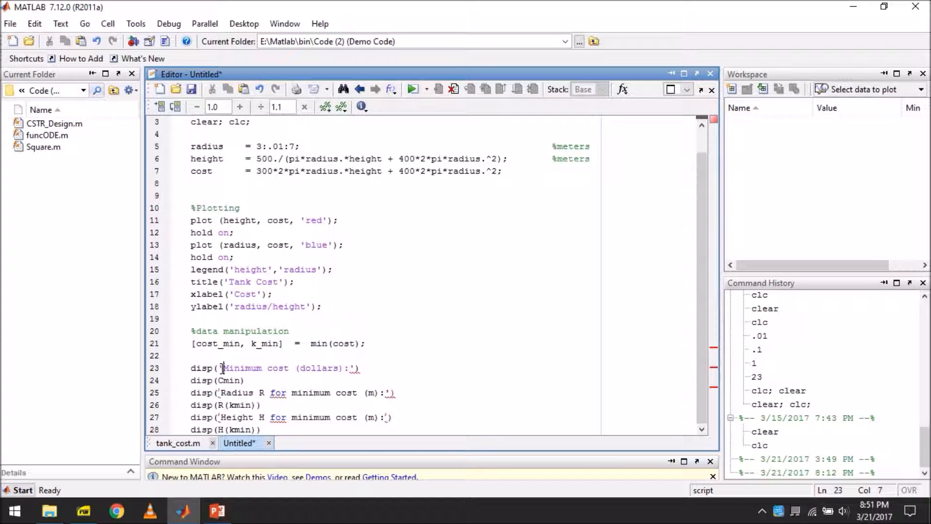
click(222, 417)
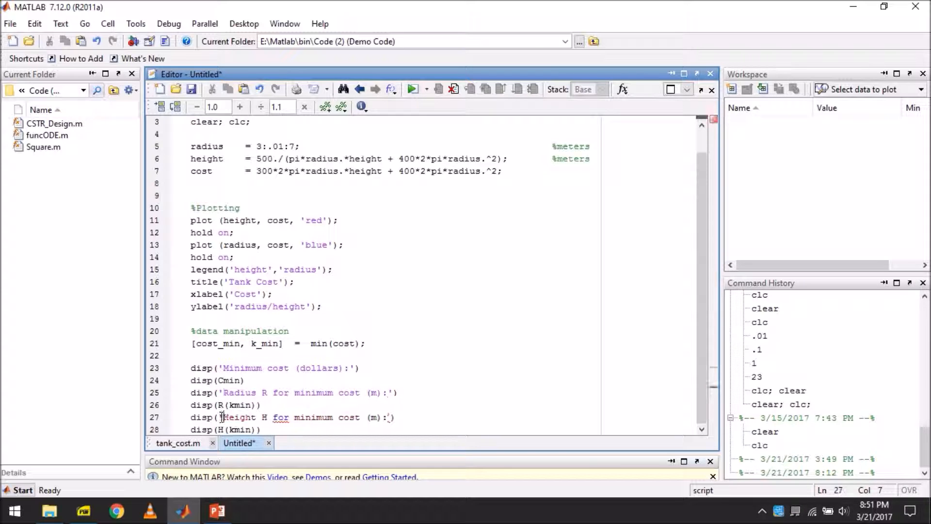
click(260, 405)
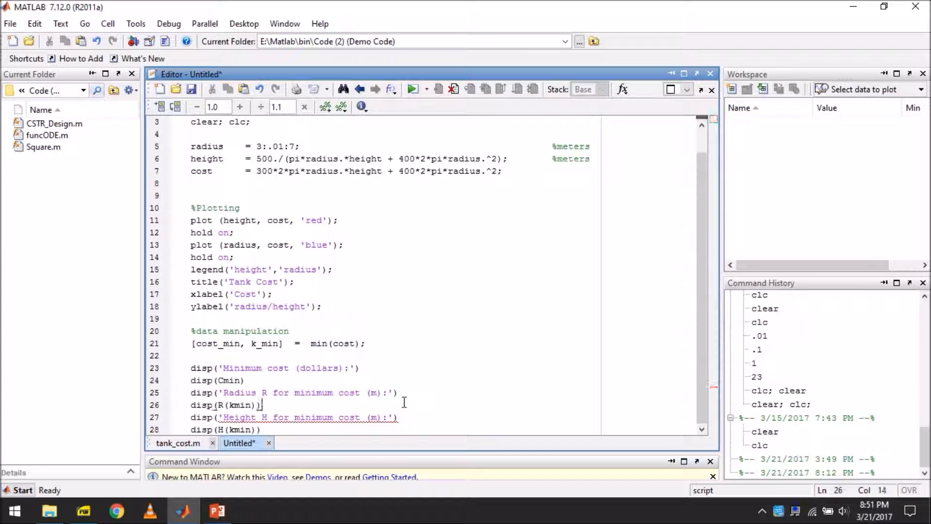
- Save the script as Tank_Cost.m in Demo Code, accepting the underscored name
click(191, 88)
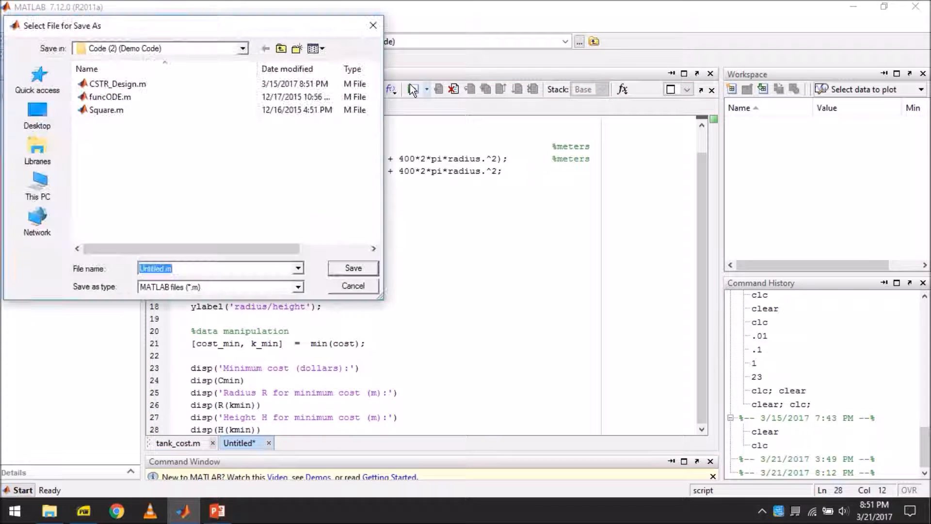
text(Tank C)
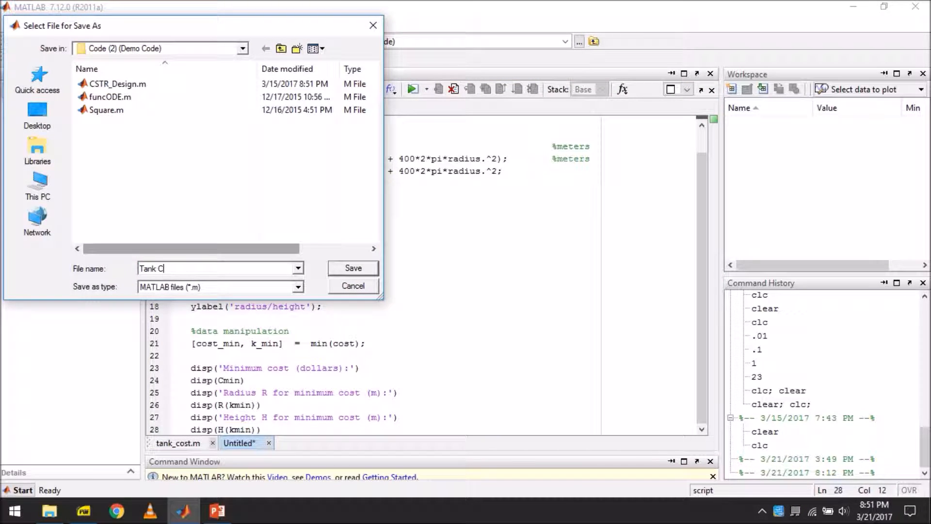
text(ost)
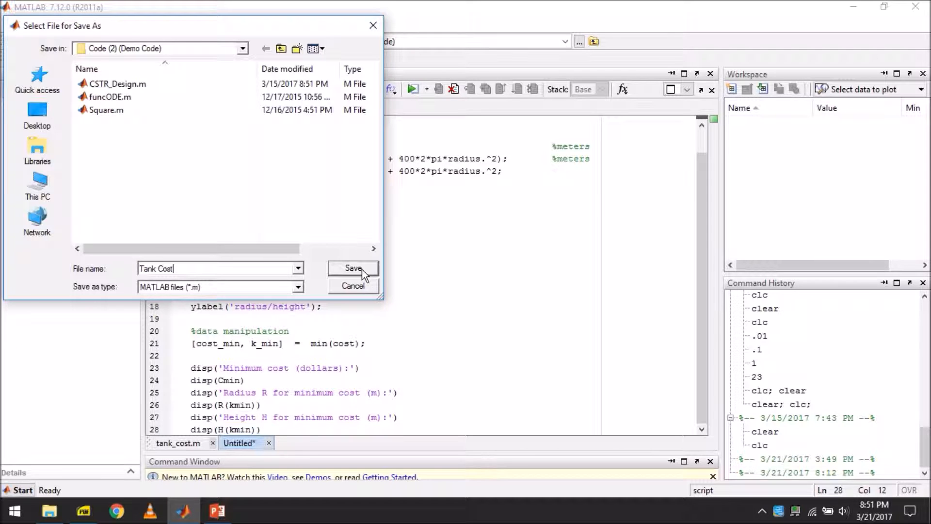
click(352, 267)
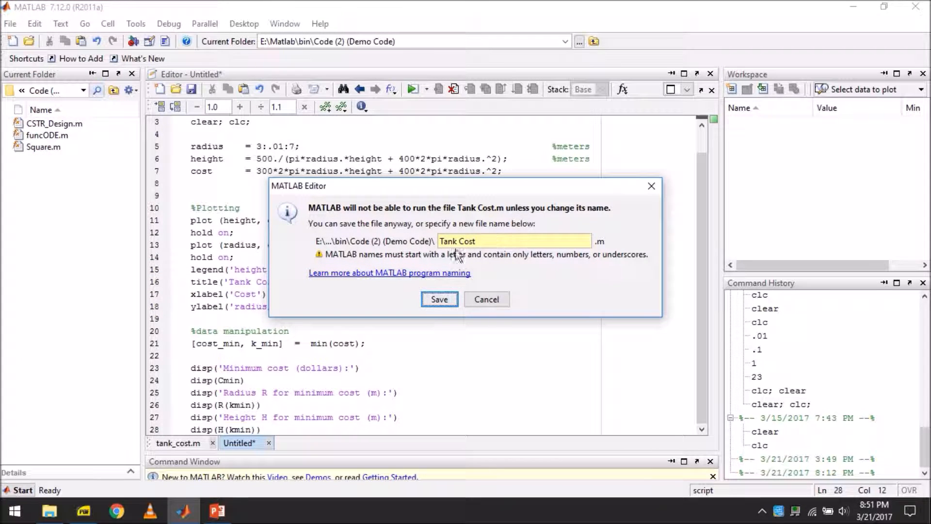
click(439, 298)
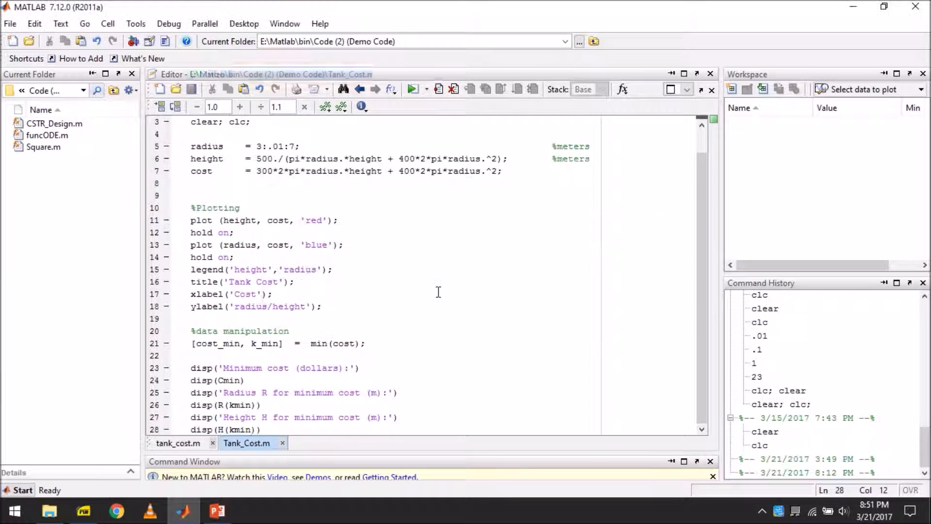
- After the failed run, change height to 500./(pi*radius.^2) - 2*radius/3
click(412, 89)
text(^2))
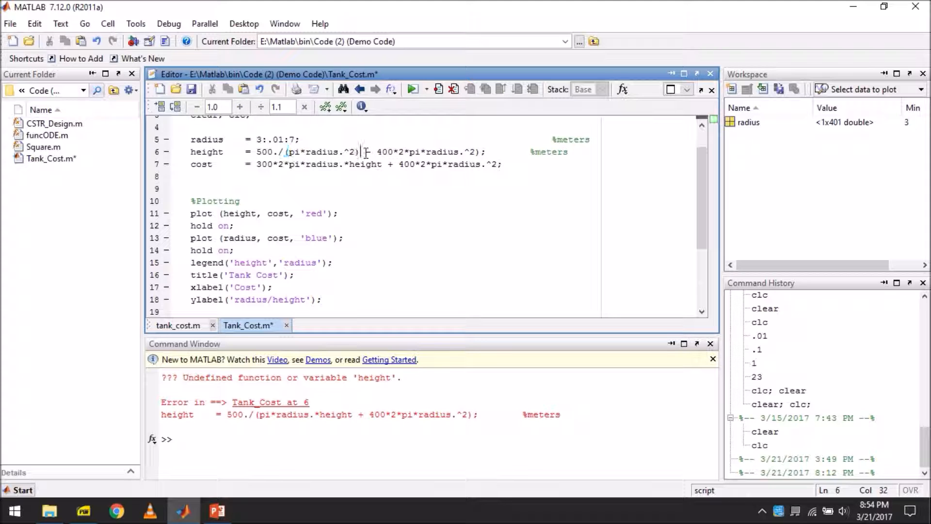
double_click(383, 152)
text(-)
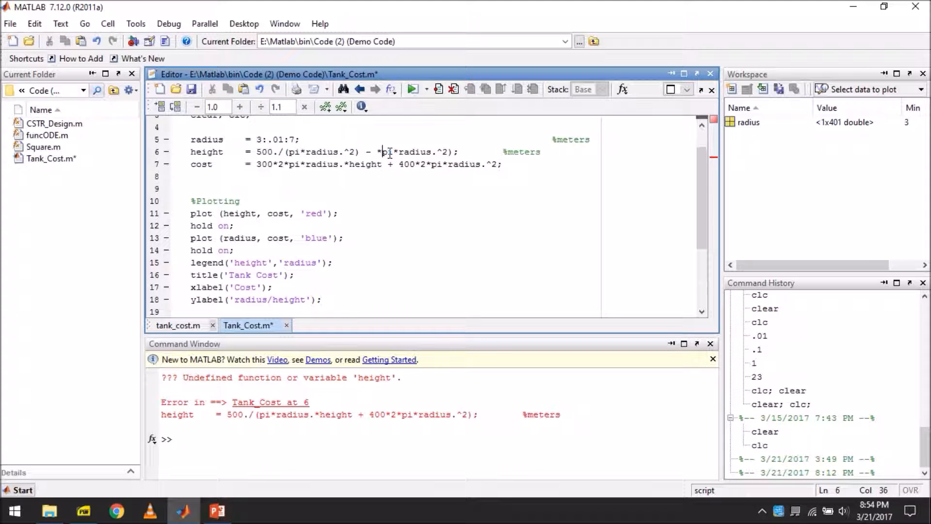
text(2*rad)
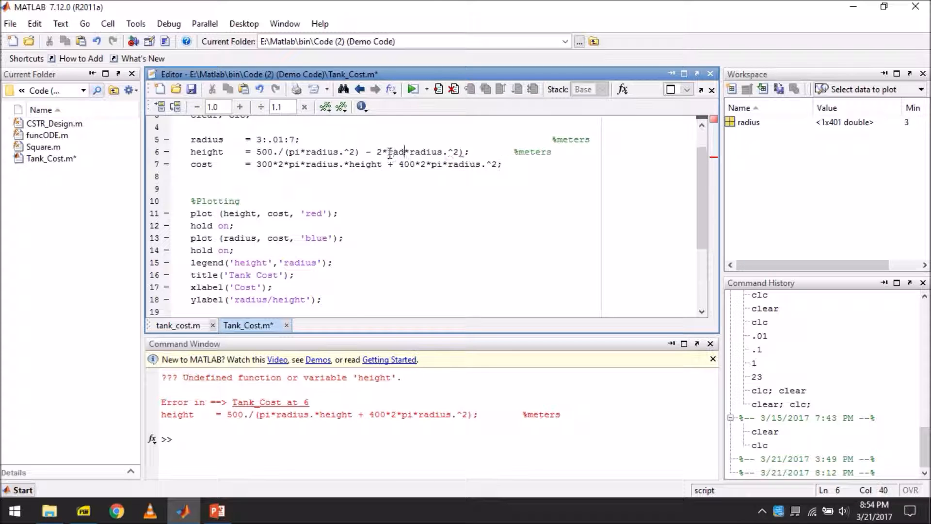
key(BackSpace)
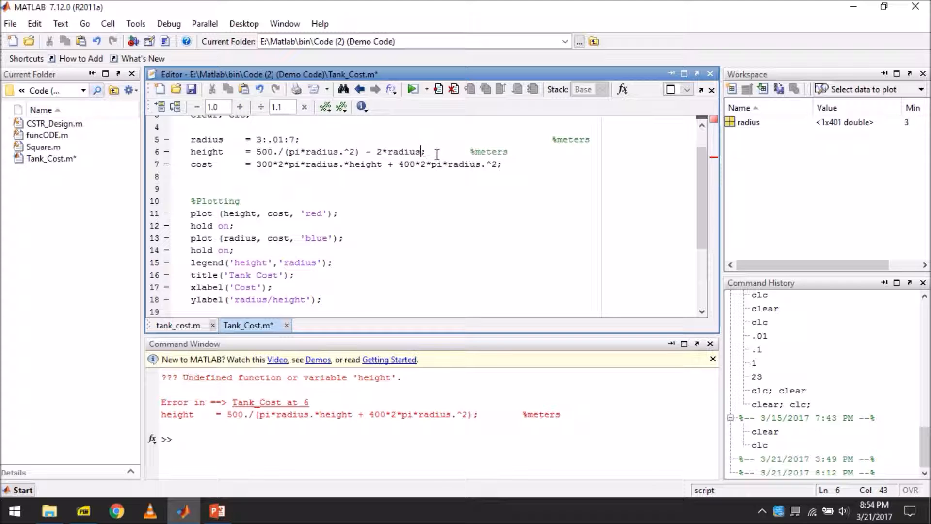
text(/3)
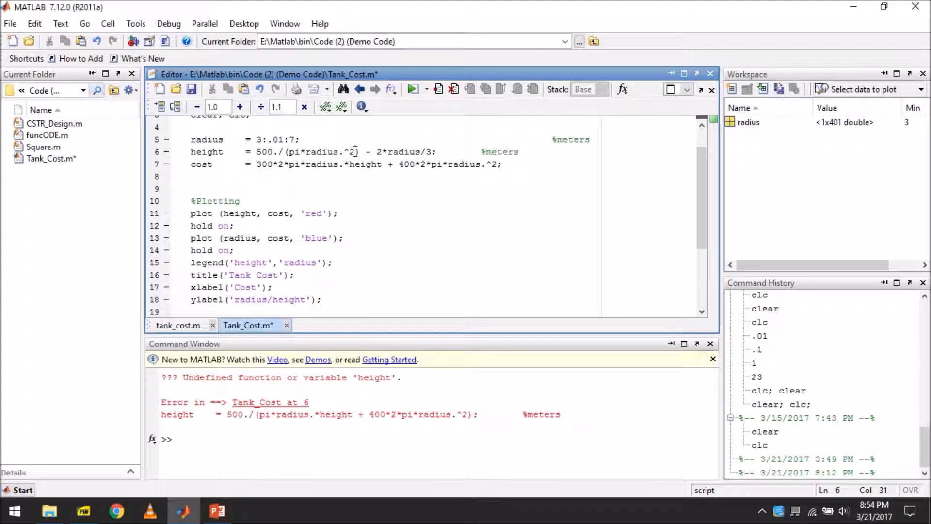
double_click(322, 164)
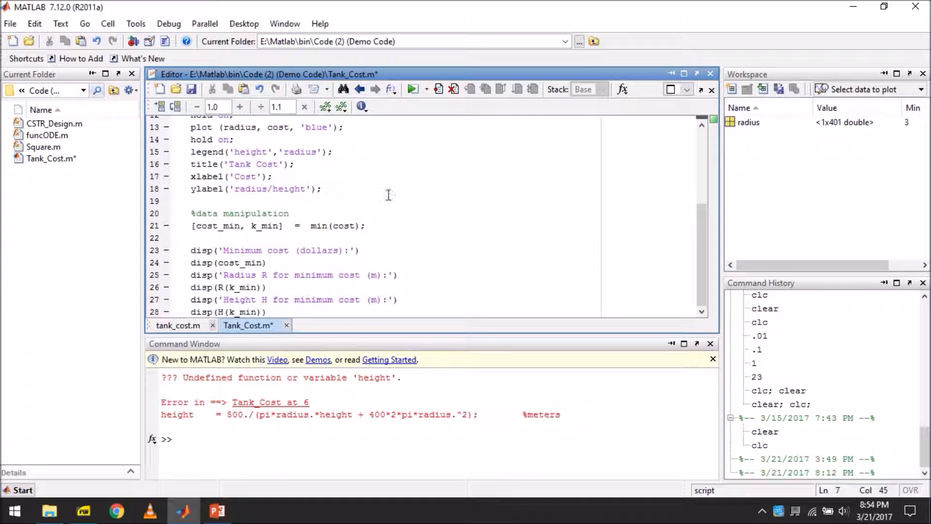
- Use radius(k_min) and height(k_min) in the display lines and run the script
click(223, 263)
text(height)
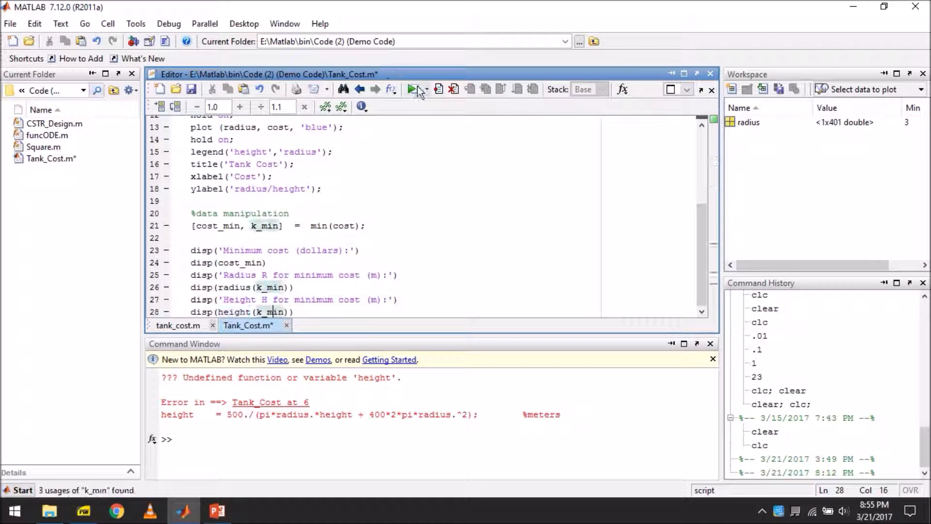
click(410, 89)
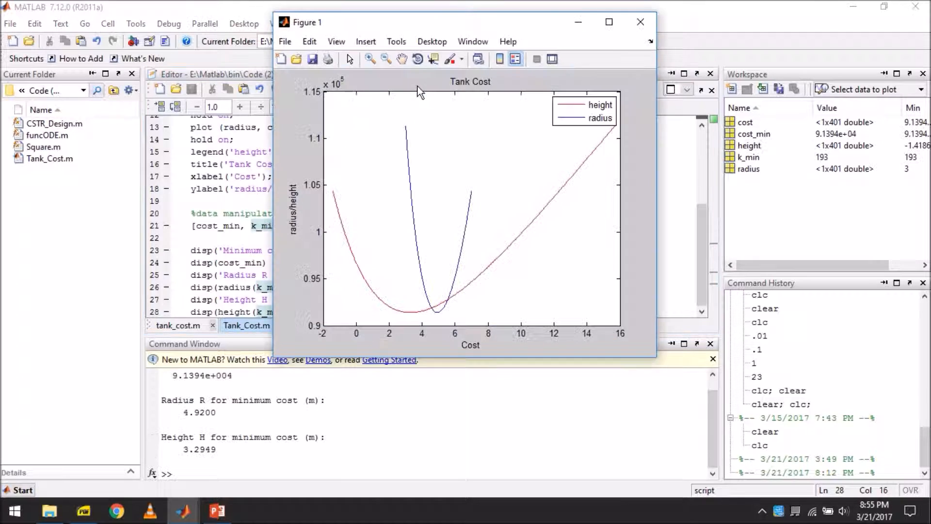
mouse_move(419, 232)
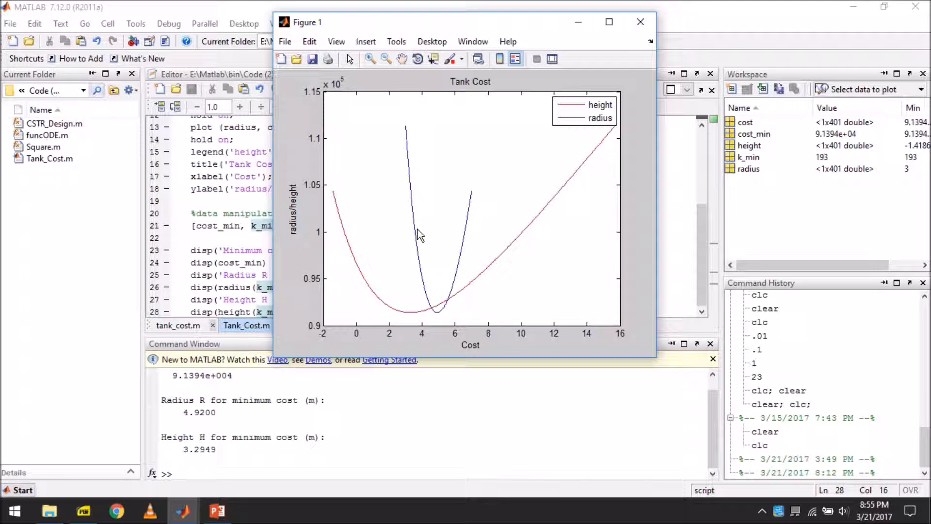
- Maximize Figure 1 to inspect both Tank Cost curves, then close it
click(608, 22)
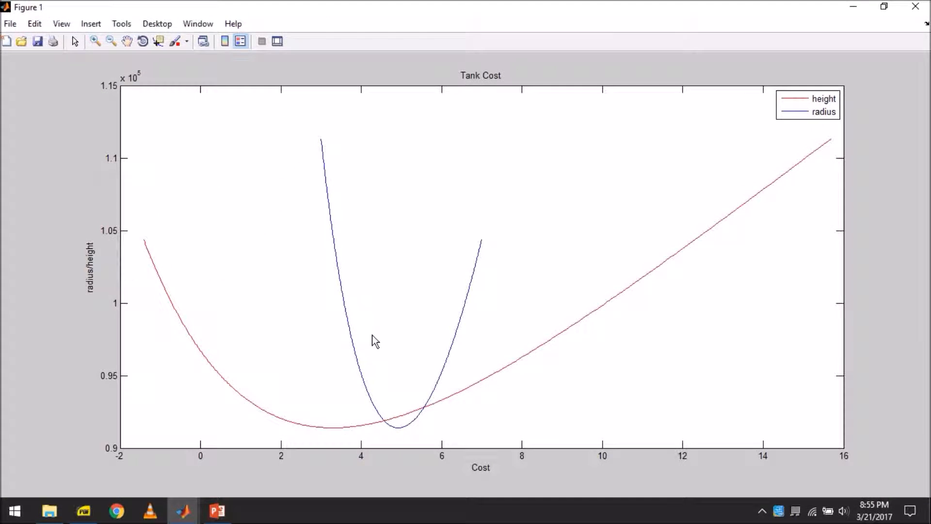
mouse_move(334, 433)
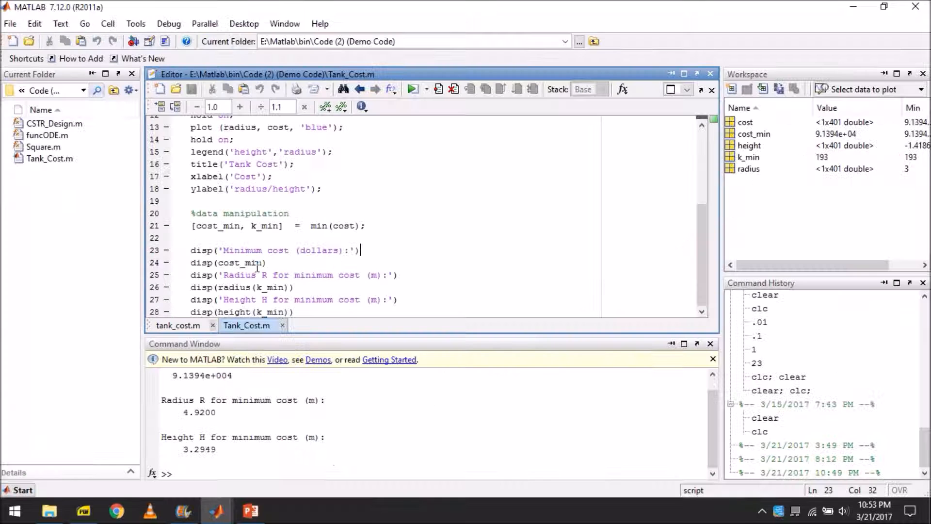
click(306, 251)
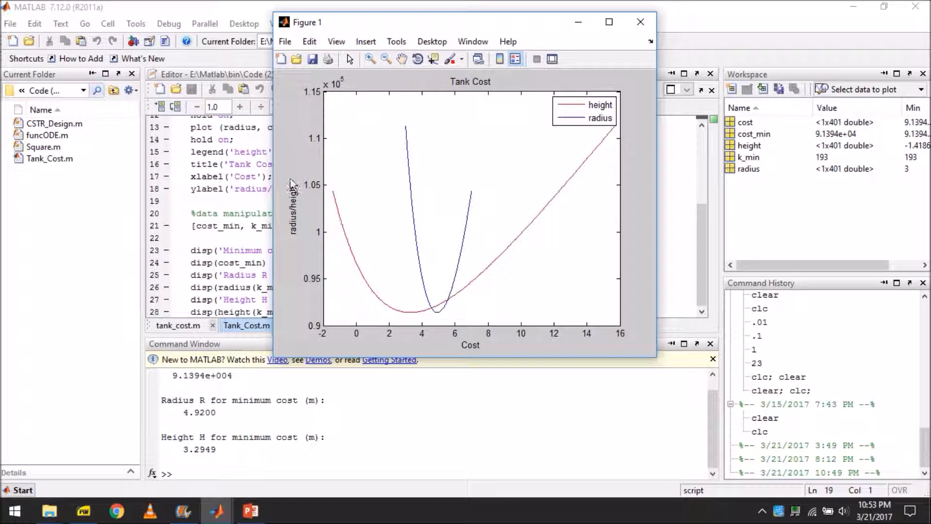
mouse_move(312, 136)
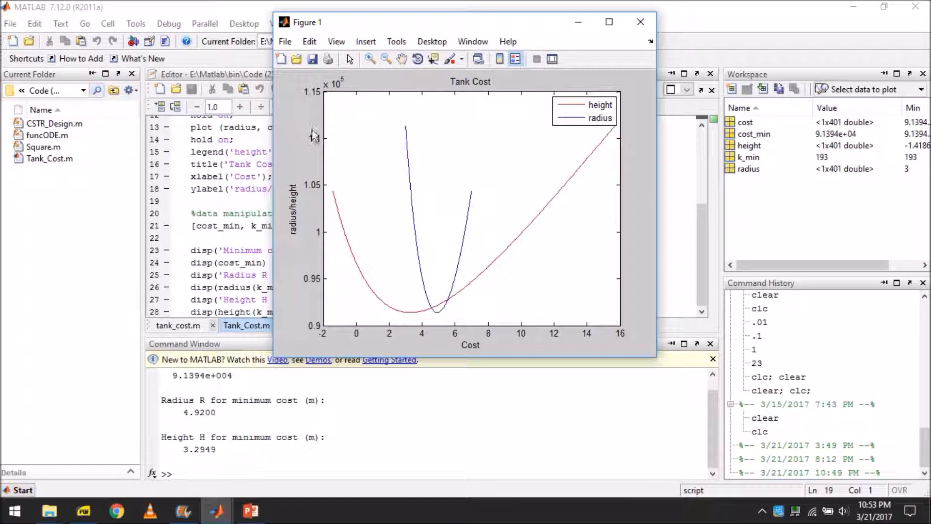
mouse_move(471, 349)
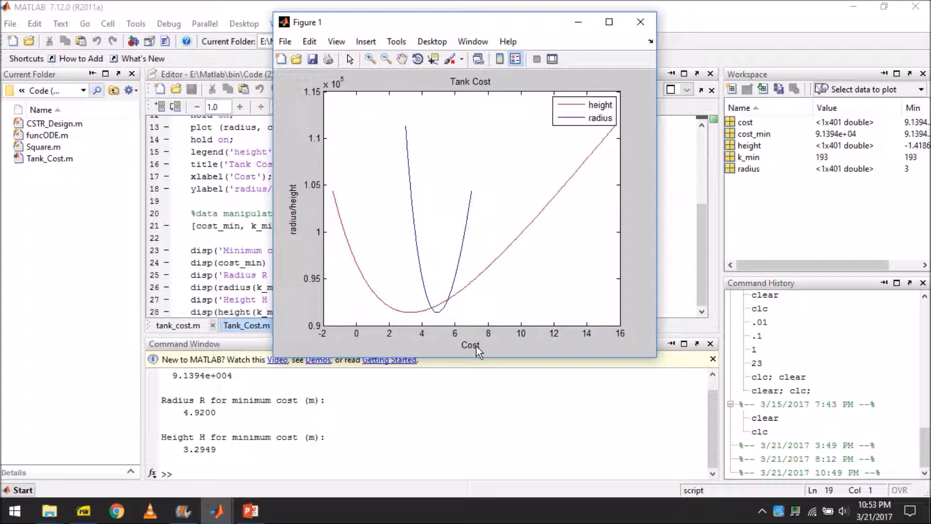
mouse_move(448, 291)
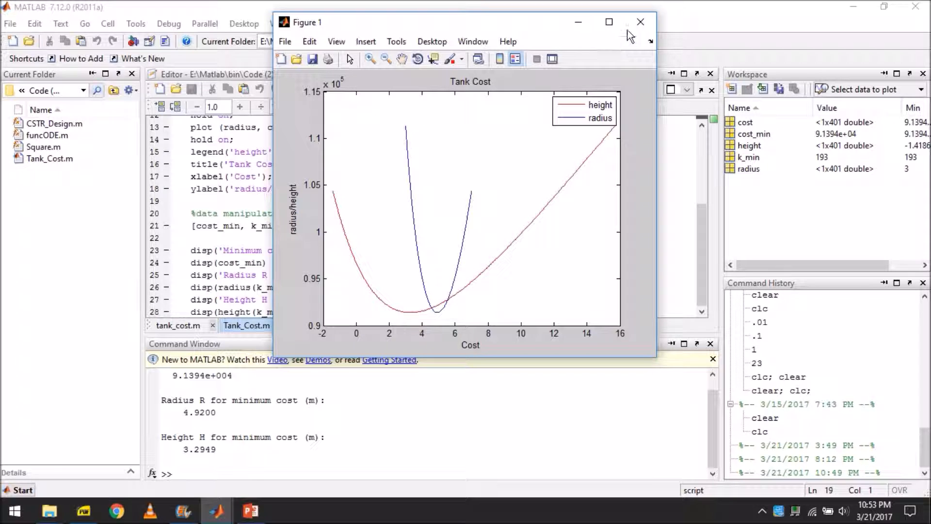
click(641, 21)
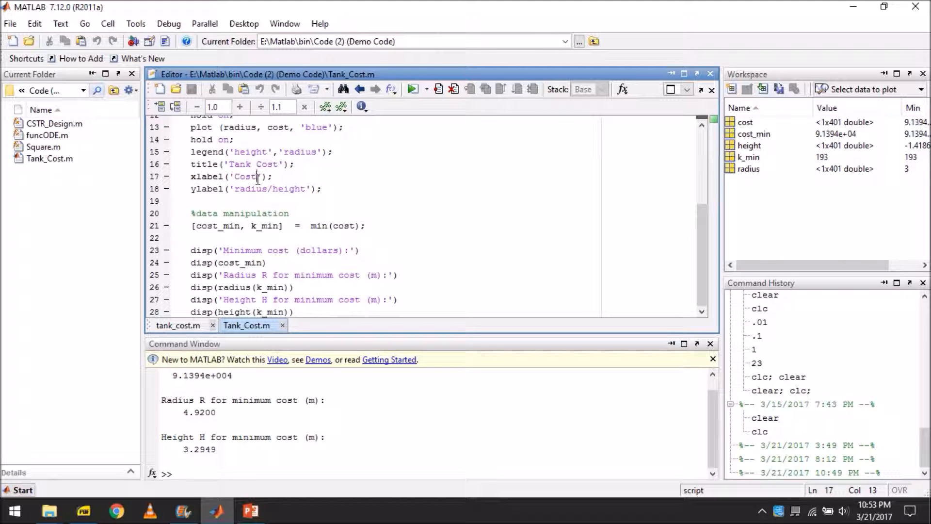
- Retype the axis labels as 'radius/height' on x and 'Cost' on y
double_click(271, 189)
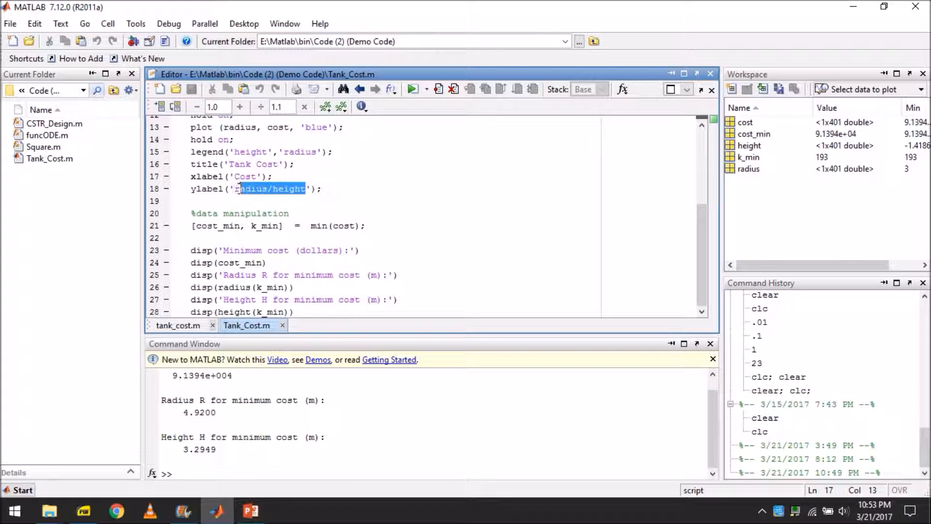
key(Delete)
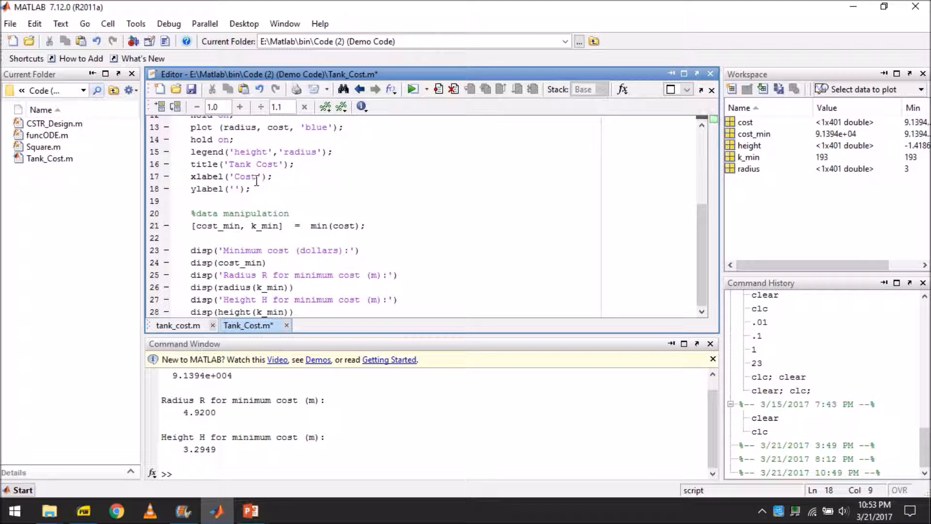
text(radius/height)
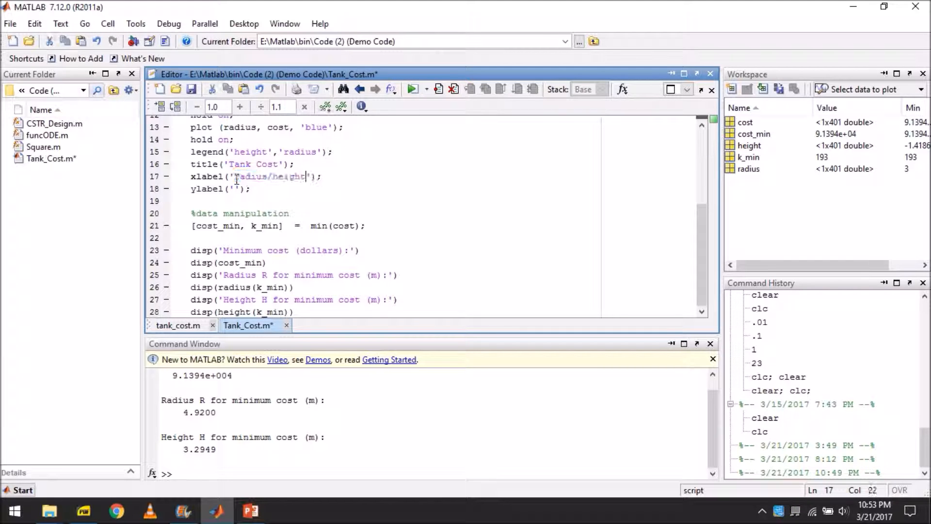
text(Cost)
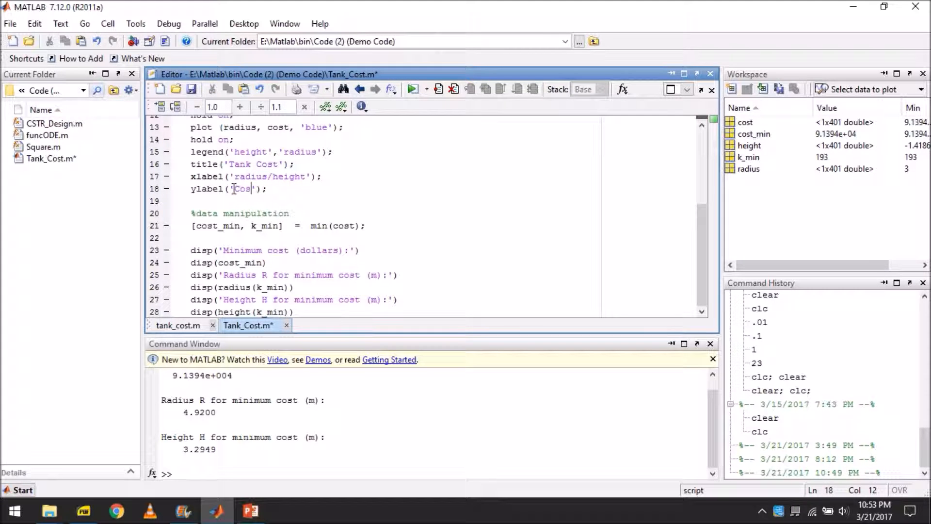